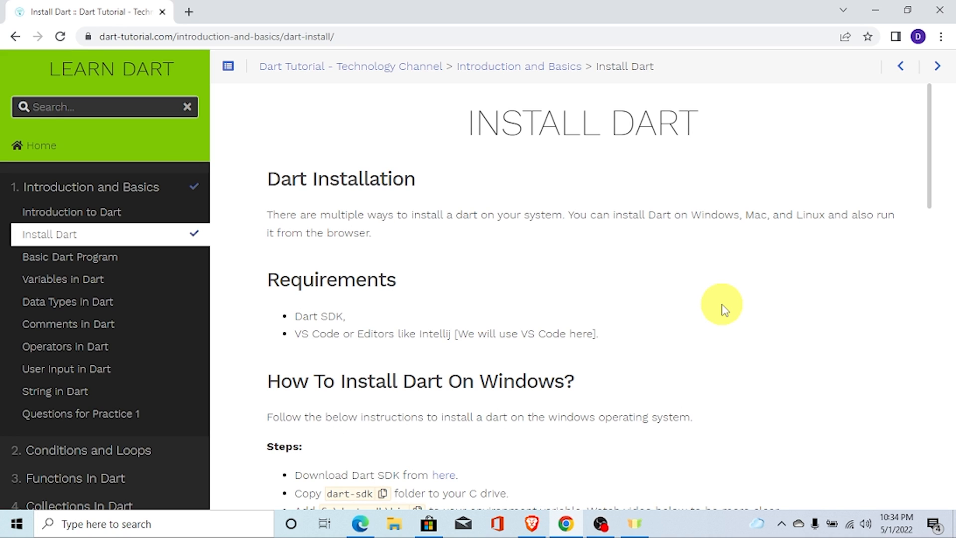
pyautogui.moveTo(454, 170)
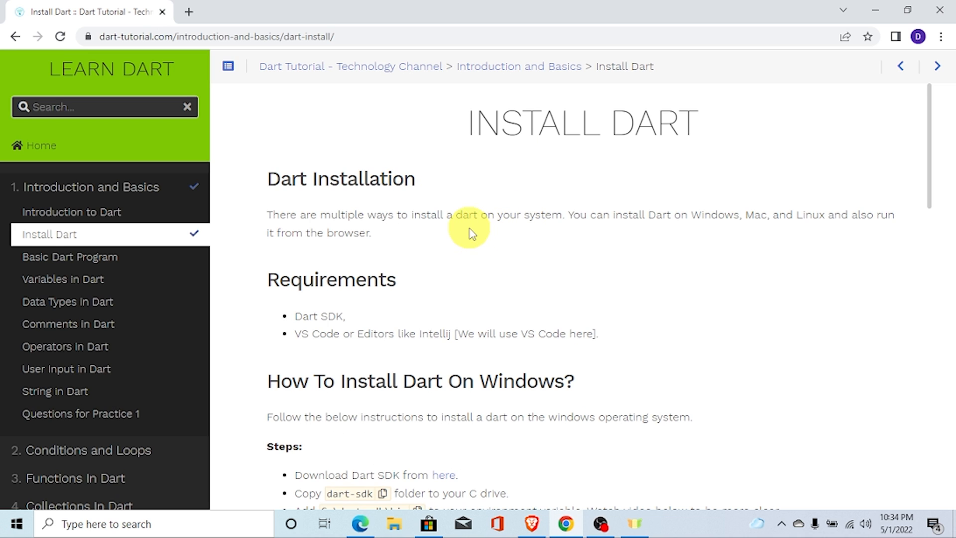
pyautogui.moveTo(452, 237)
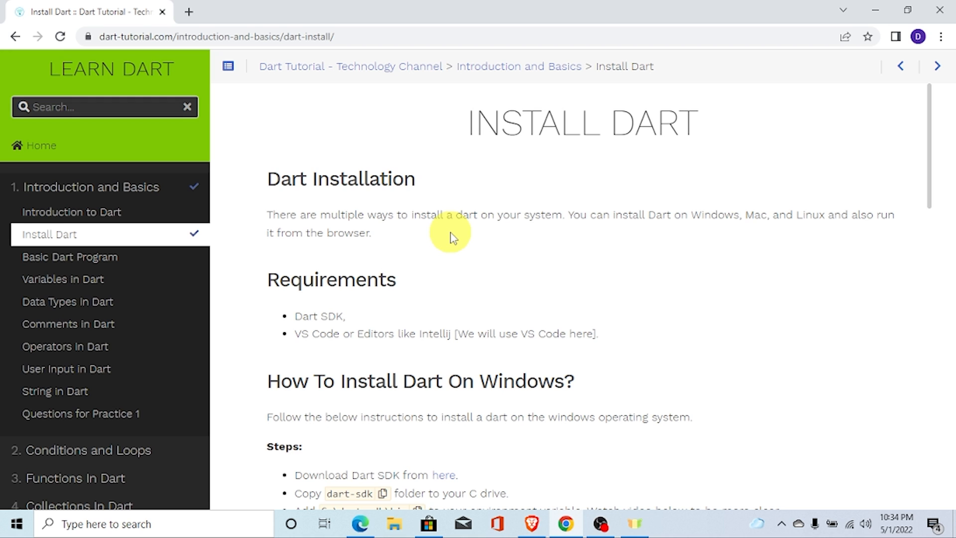
# Scroll through the Install Dart tutorial, selecting words such as IntelliJ.
pyautogui.scroll(-3)
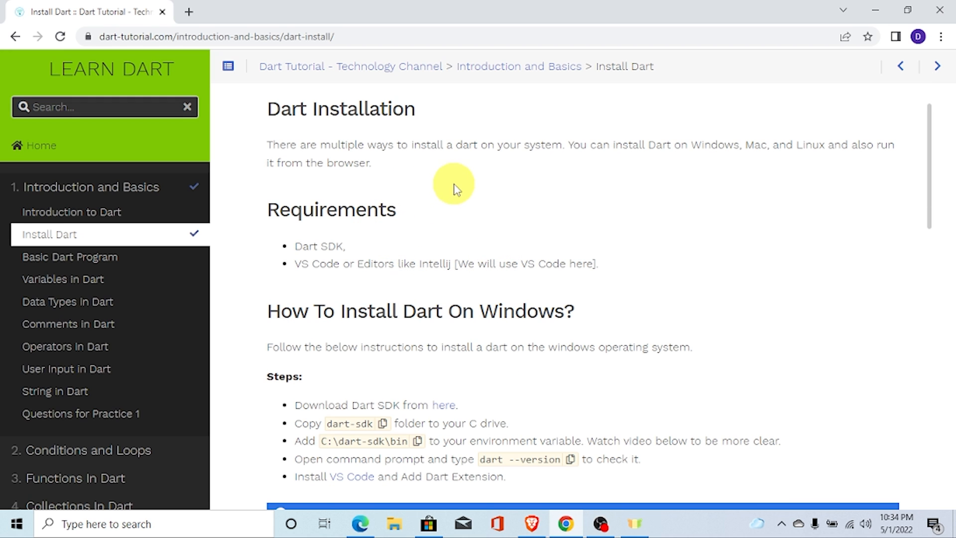
pyautogui.doubleClick(331, 209)
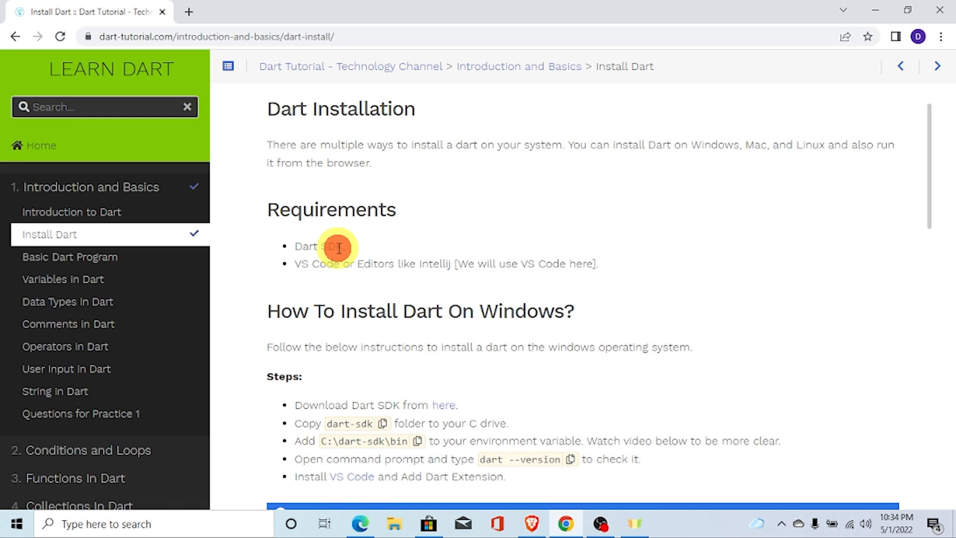
pyautogui.moveTo(303, 267)
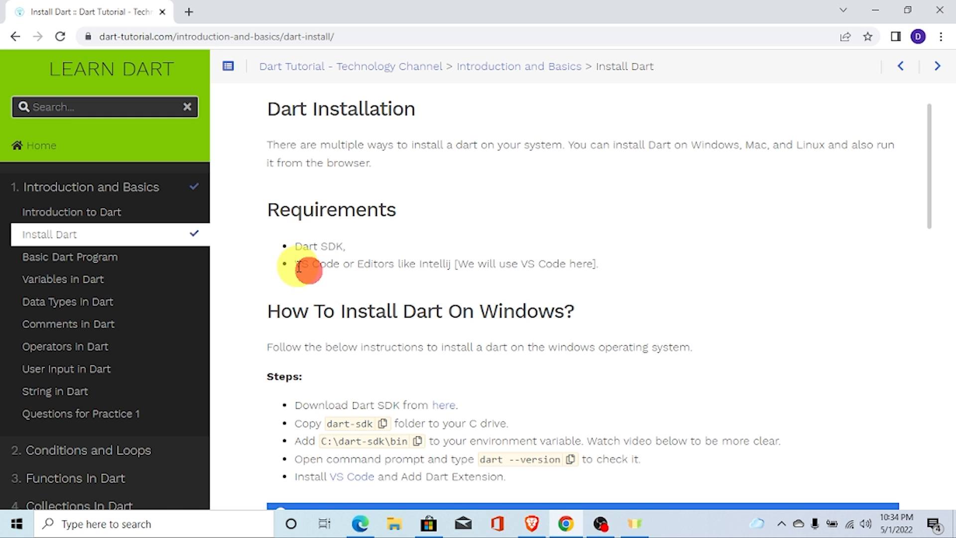
pyautogui.doubleClick(312, 263)
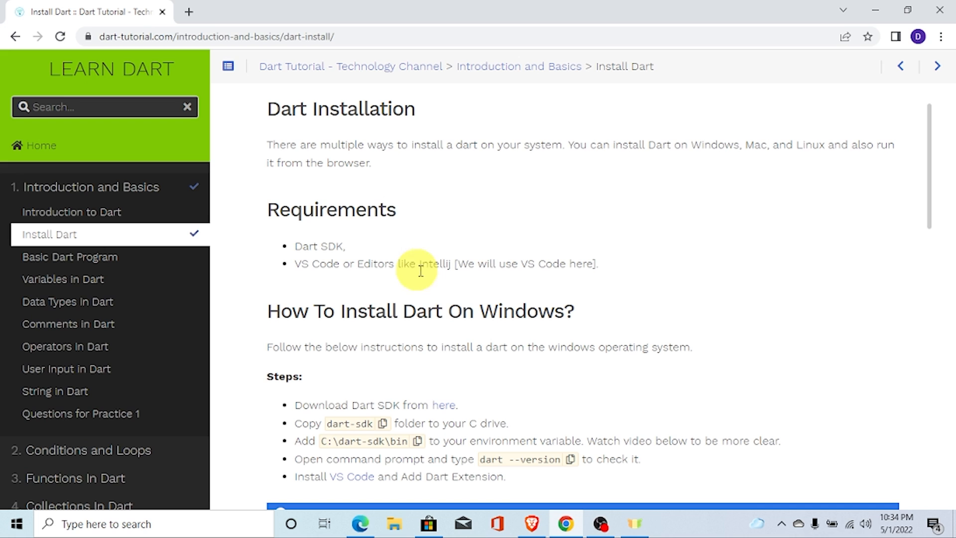
pyautogui.doubleClick(434, 263)
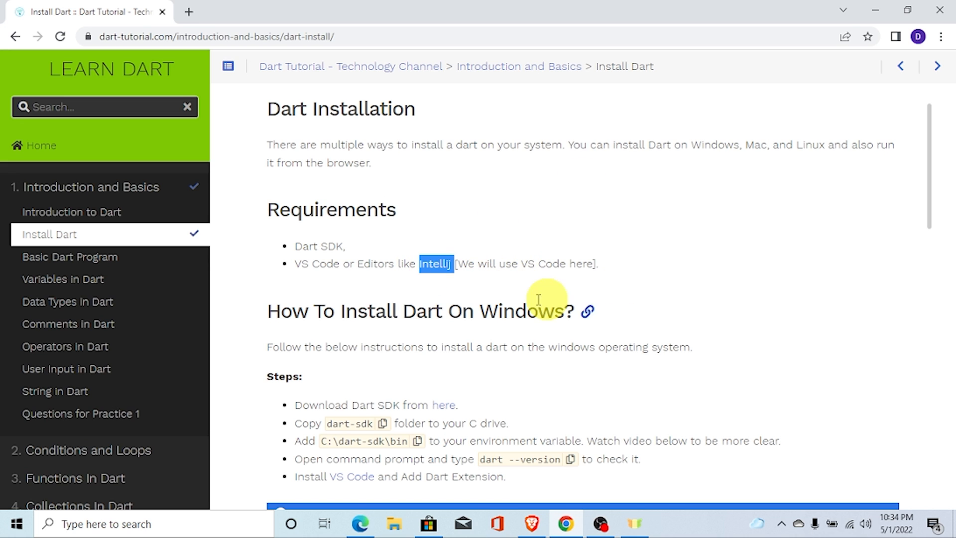
pyautogui.moveTo(345, 304)
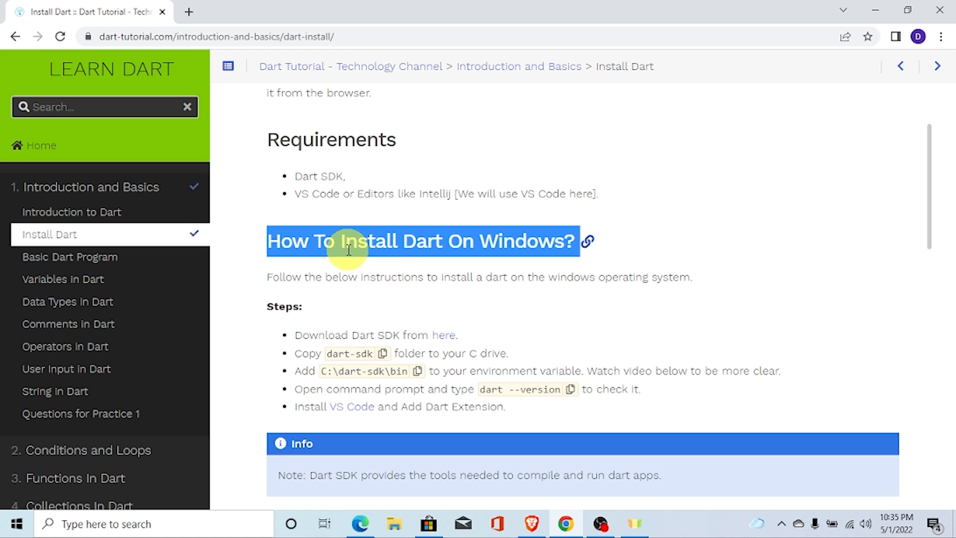
pyautogui.scroll(-3)
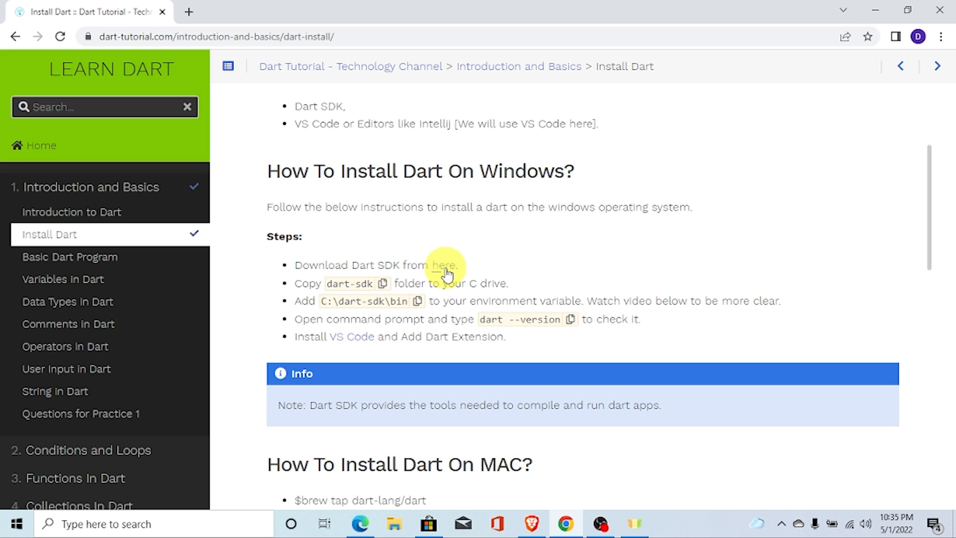
# Open the Dart SDK archive in a new tab and locate the stable x64 Windows build.
pyautogui.rightClick(442, 264)
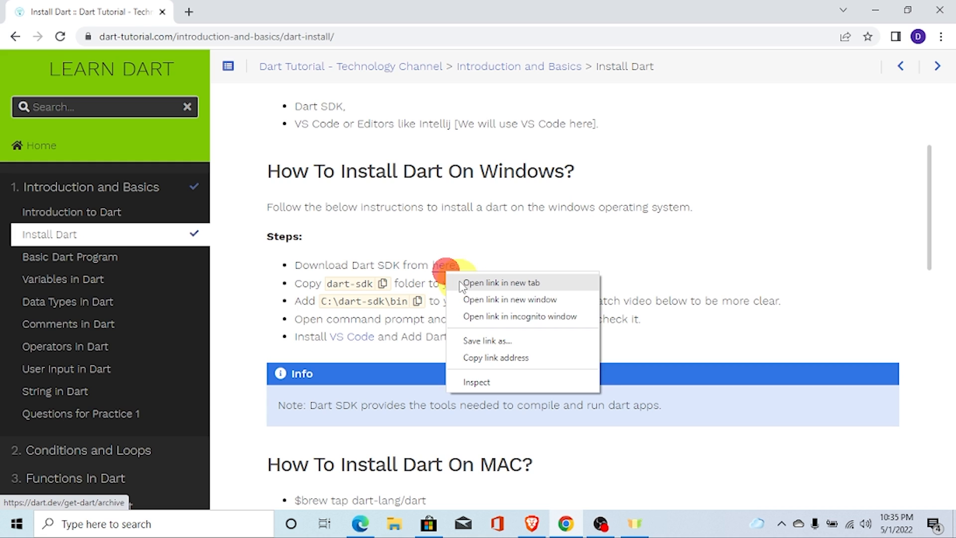
pyautogui.click(501, 282)
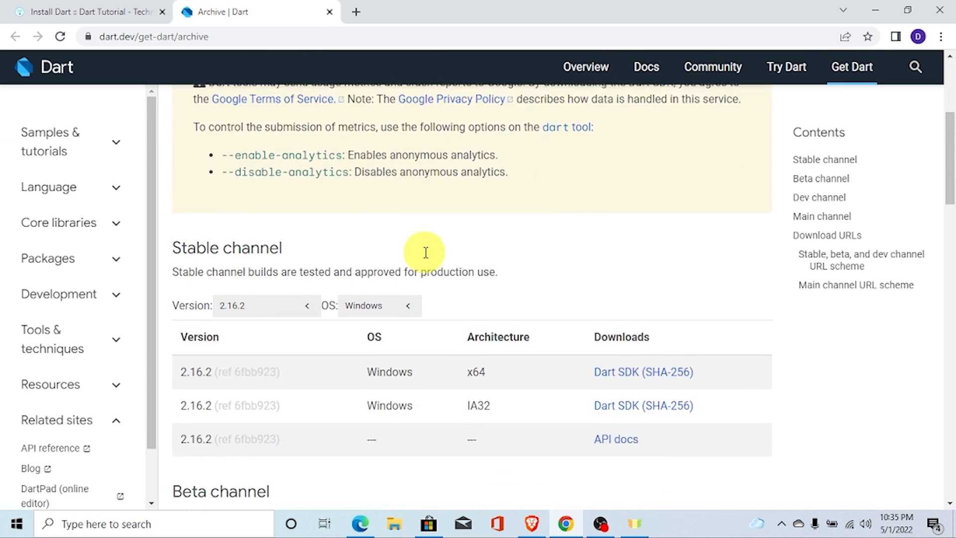
pyautogui.scroll(-3)
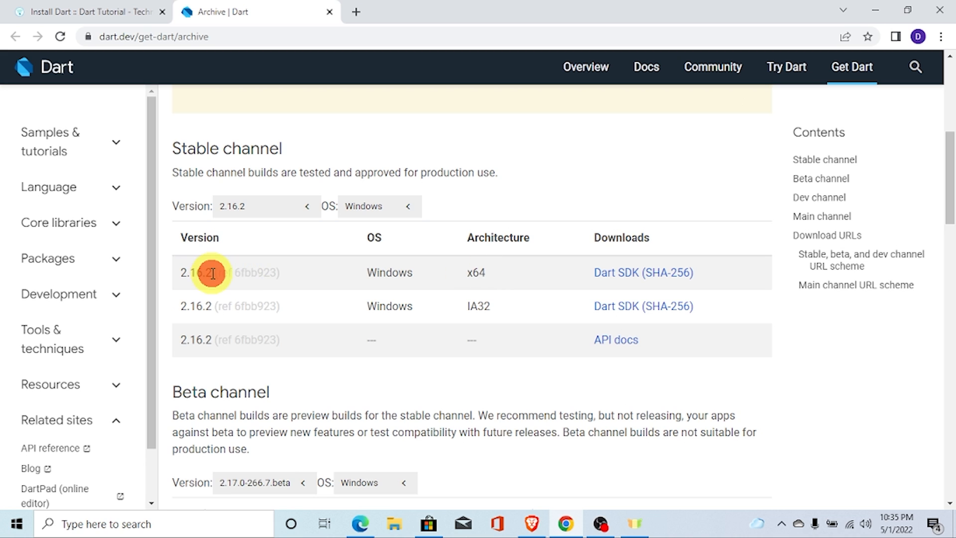
pyautogui.moveTo(477, 272)
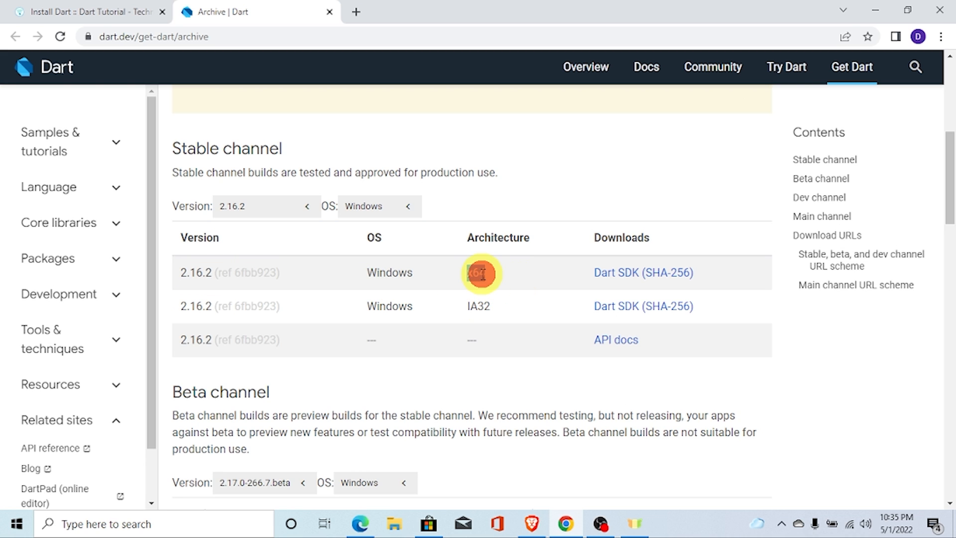
pyautogui.click(394, 523)
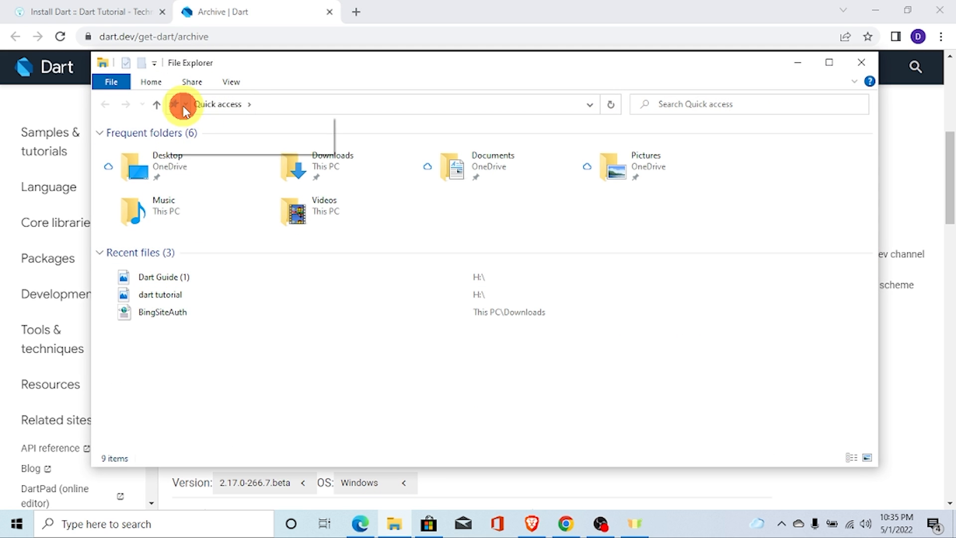
# Navigate File Explorer from the user profile folder to This PC.
pyautogui.click(183, 104)
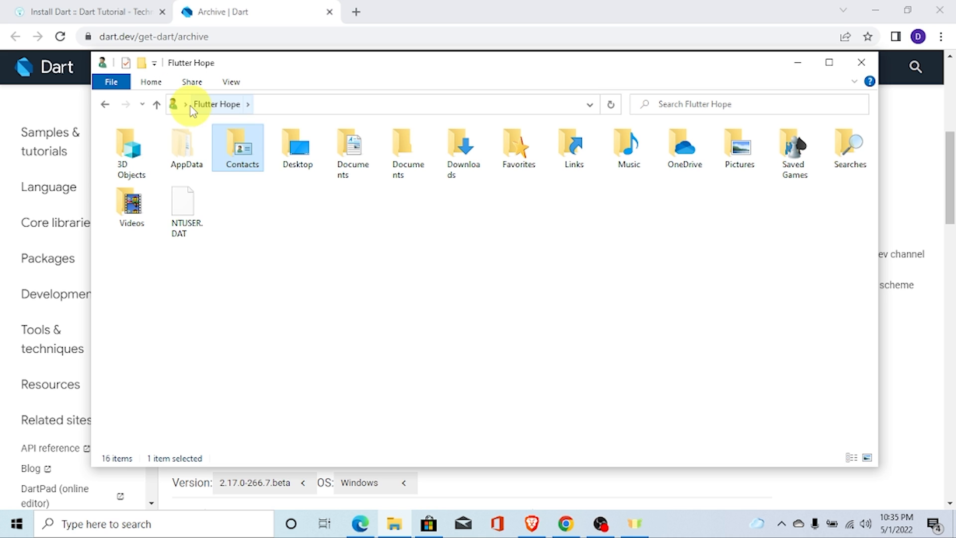
pyautogui.click(186, 104)
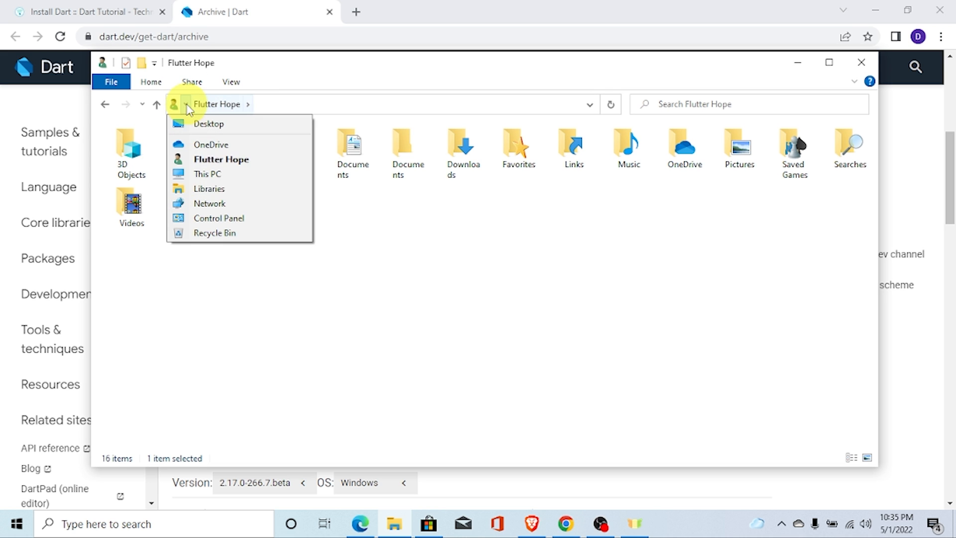
pyautogui.click(206, 174)
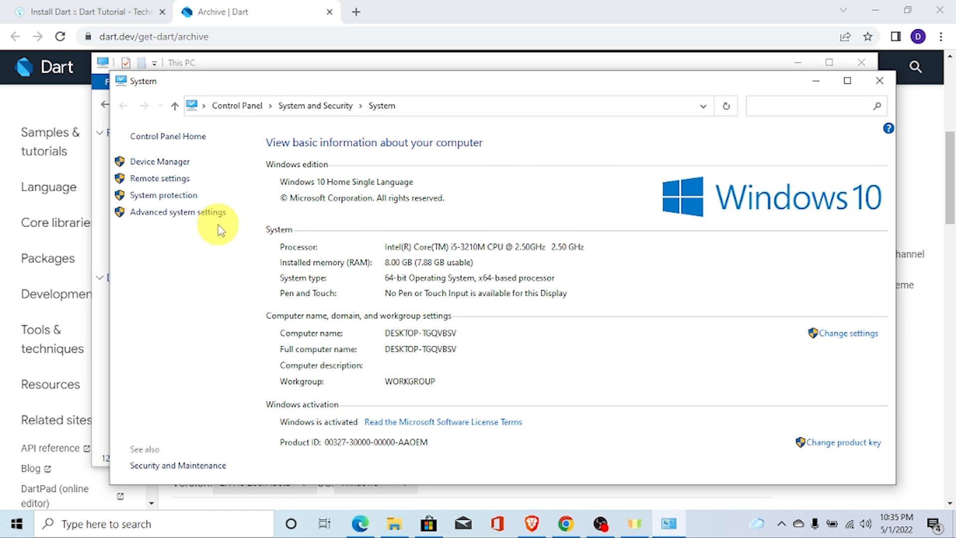
pyautogui.moveTo(377, 285)
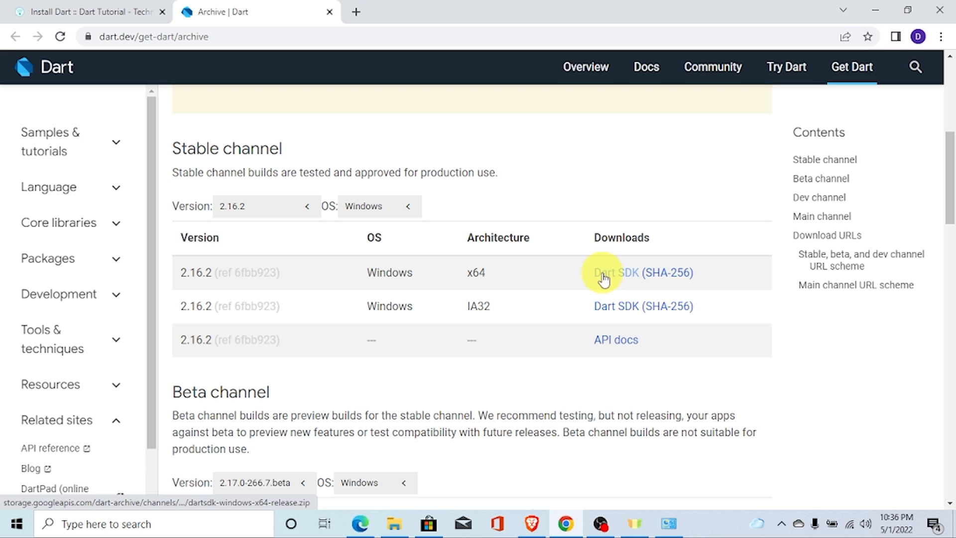
# Download the Dart SDK 2.16.2 x64 Windows zip and return to the Install Dart tutorial.
pyautogui.click(616, 272)
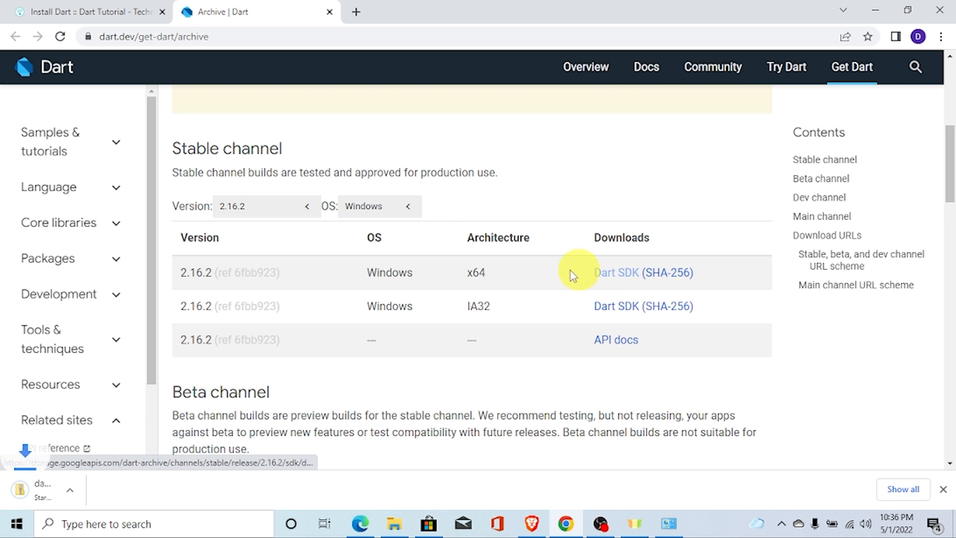
pyautogui.click(642, 272)
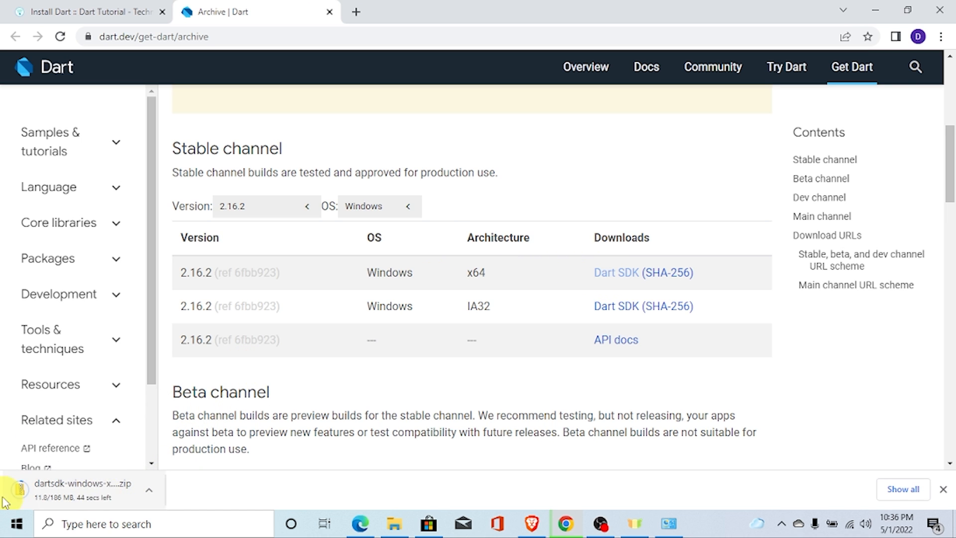
pyautogui.moveTo(116, 473)
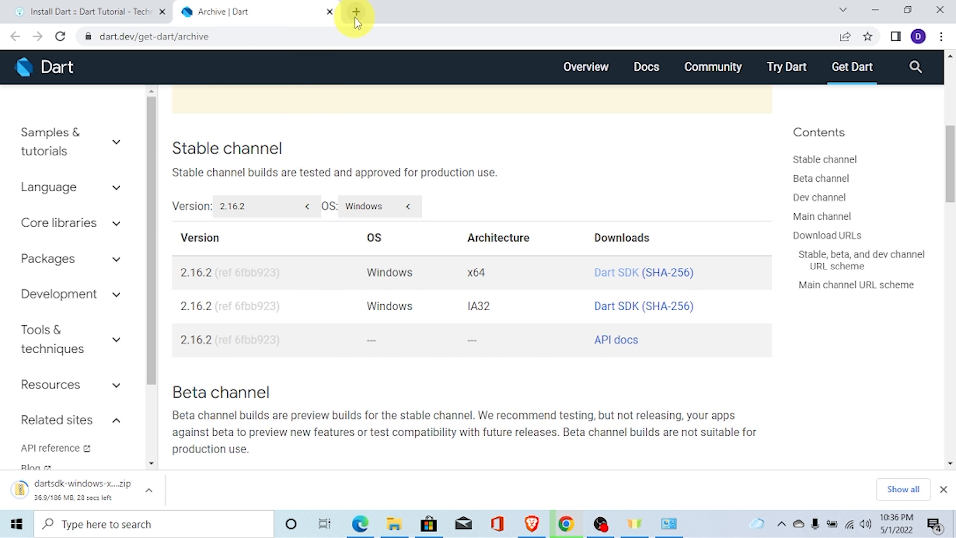
pyautogui.click(89, 11)
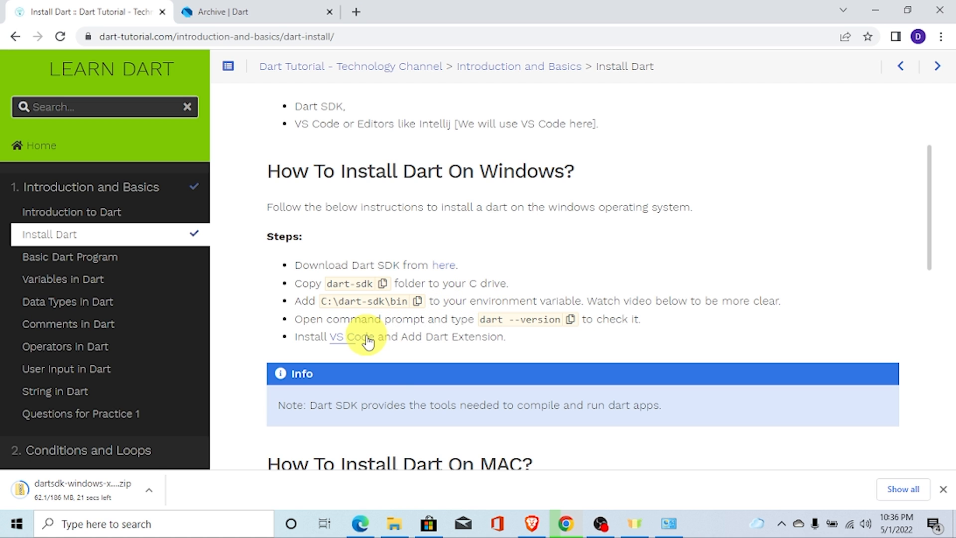
# Download the VS Code Windows installer, then open the downloaded Dart SDK zip.
pyautogui.click(351, 336)
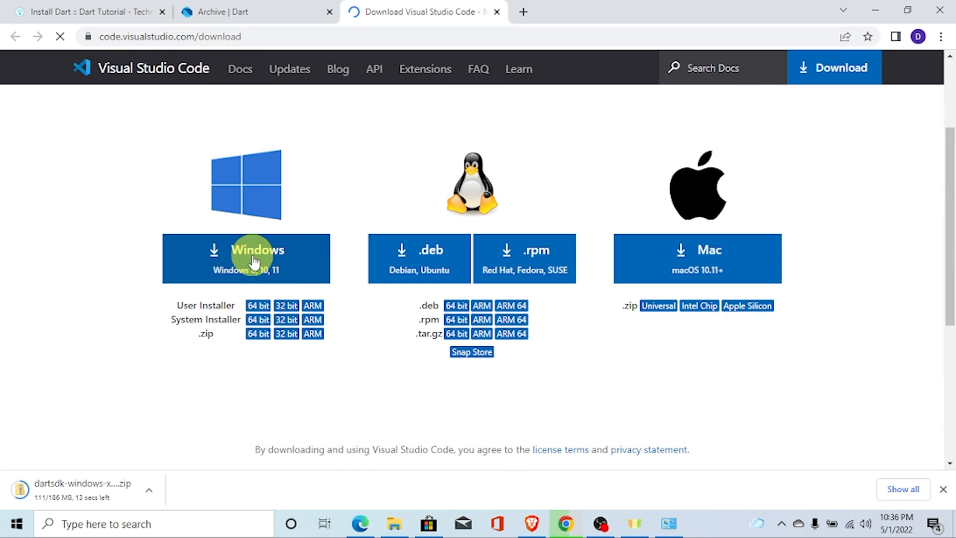
pyautogui.click(245, 257)
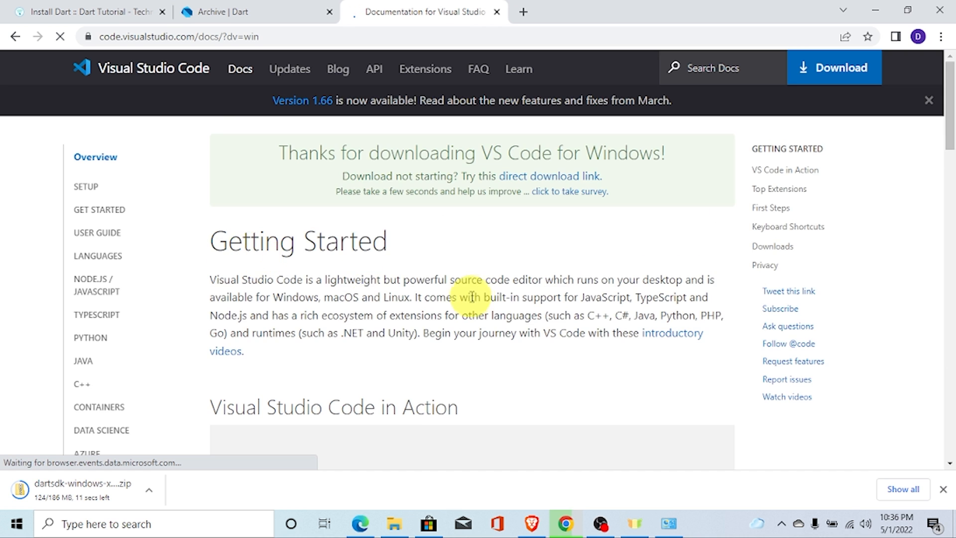
pyautogui.scroll(-3)
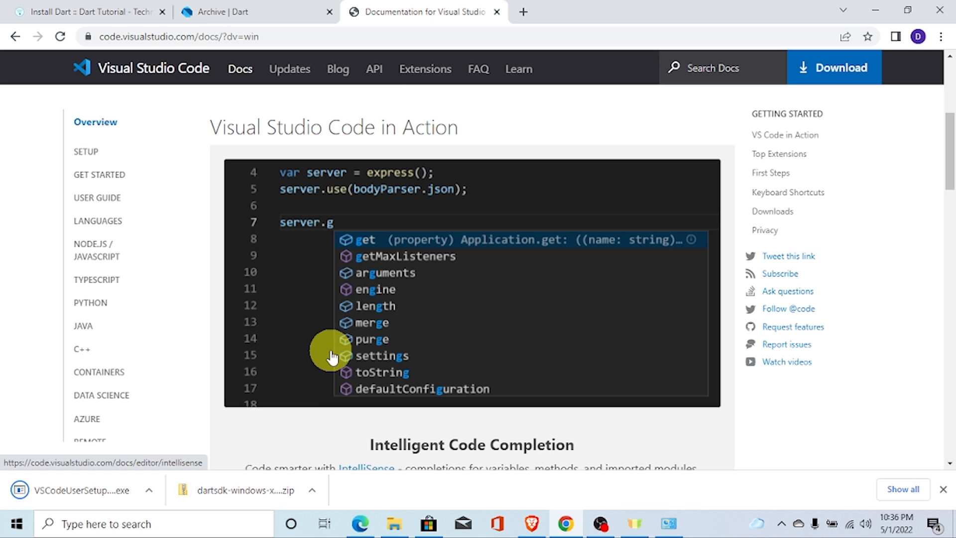
pyautogui.moveTo(332, 460)
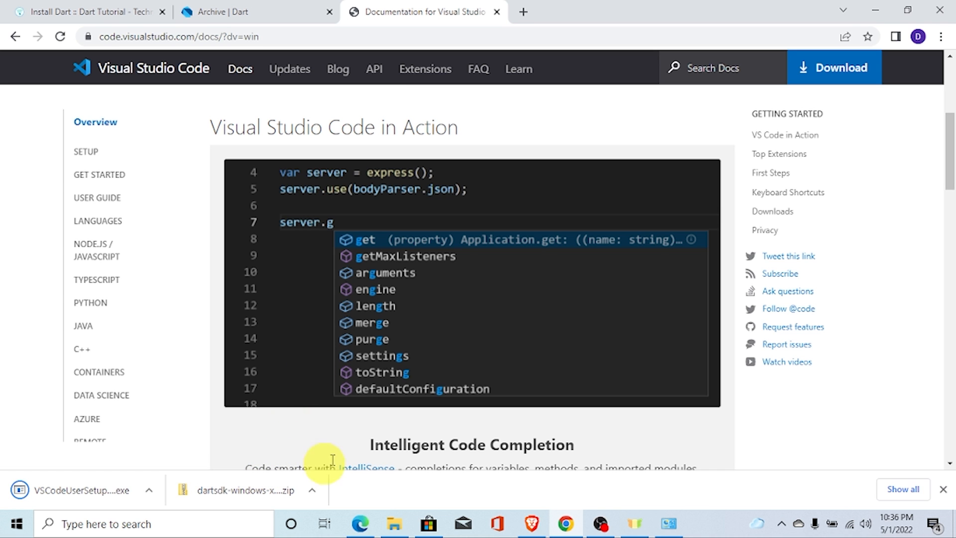
pyautogui.click(244, 490)
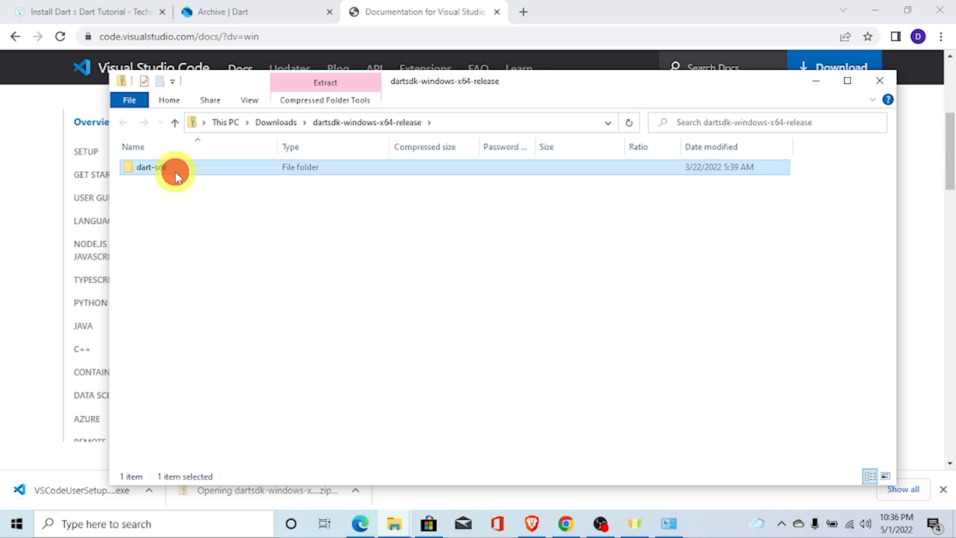
# Paste the dart-sdk folder from the zip into Local Disk (C:).
pyautogui.click(276, 122)
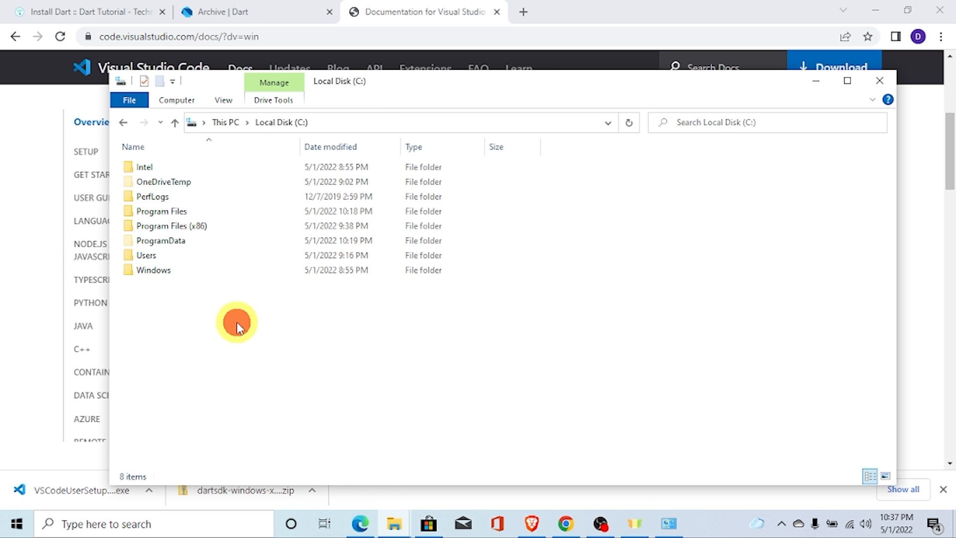
pyautogui.rightClick(237, 322)
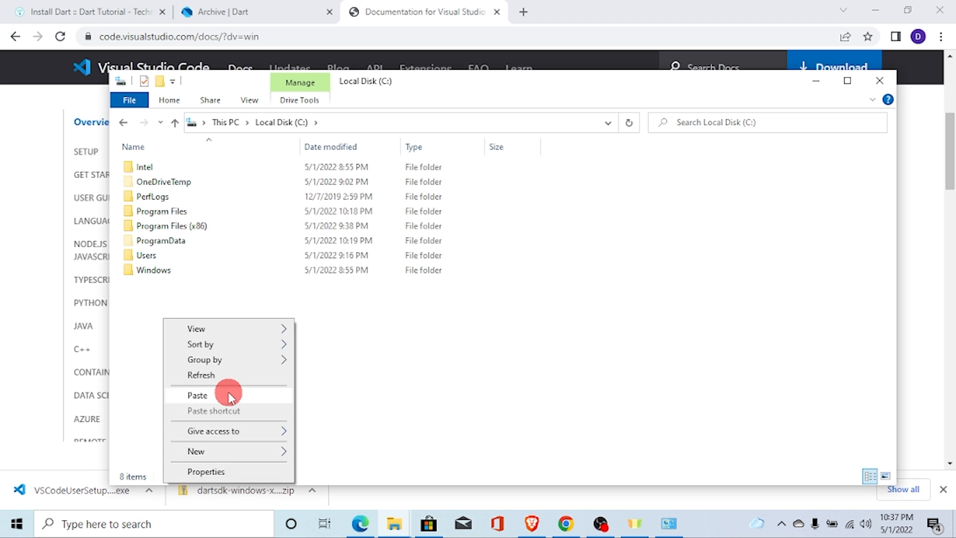
pyautogui.click(198, 395)
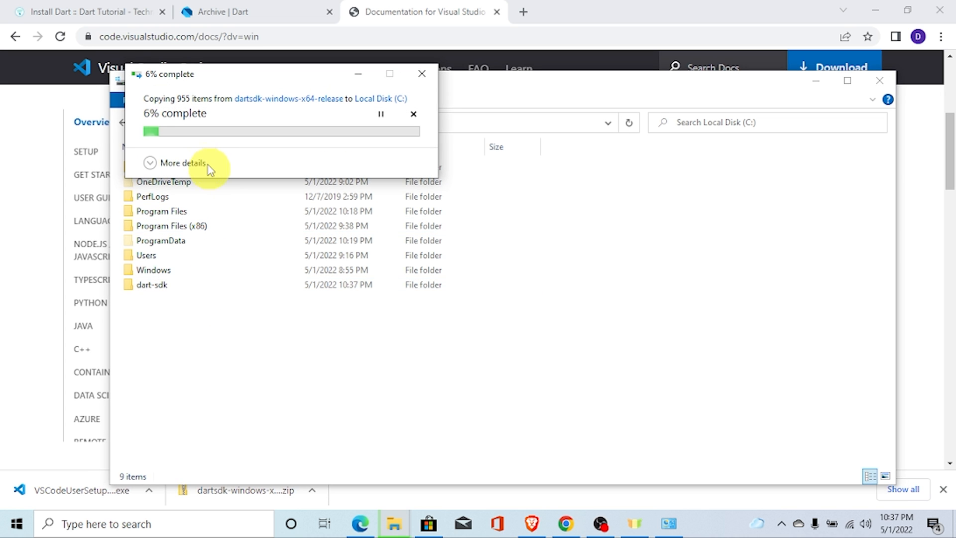
pyautogui.moveTo(28, 330)
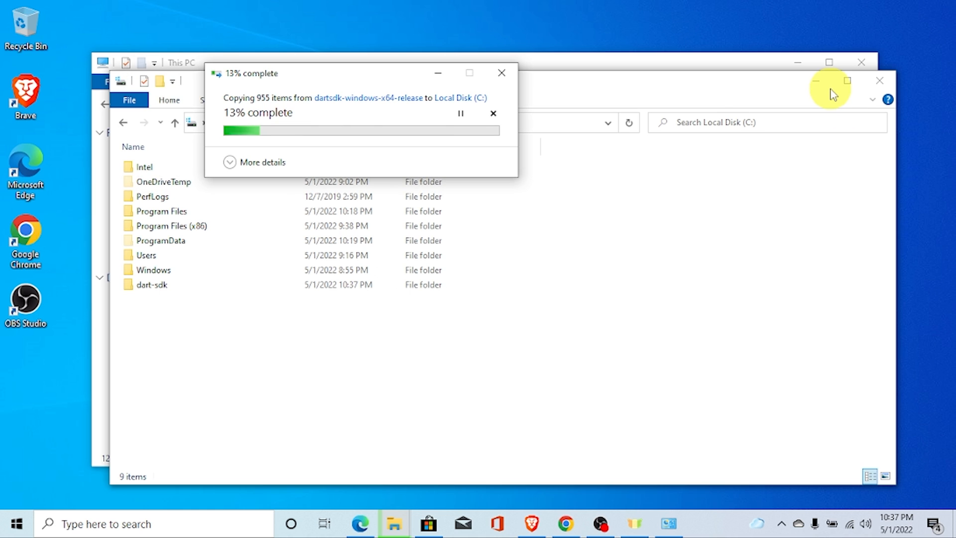
# Install VS Code with the licence accepted and default folder and tasks, then refresh the desktop.
pyautogui.click(876, 79)
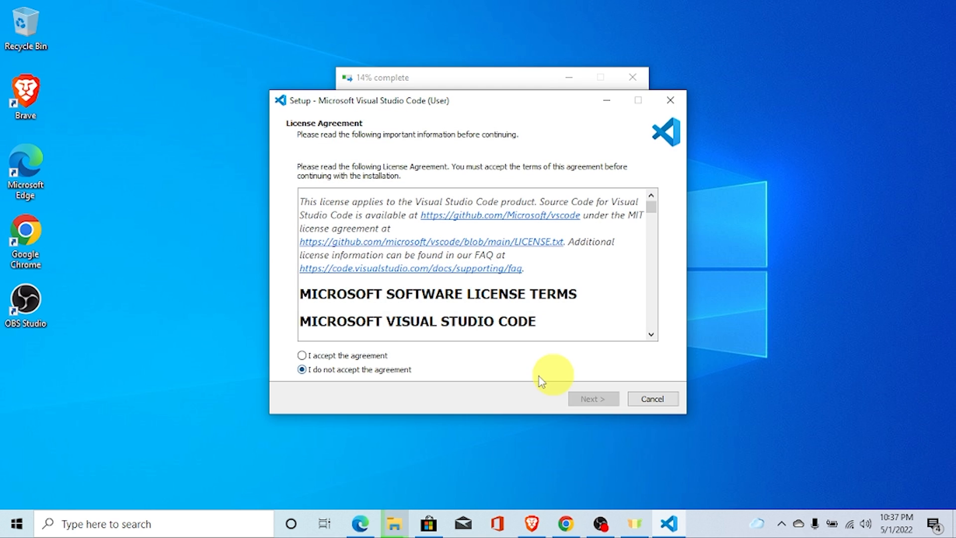
pyautogui.click(592, 398)
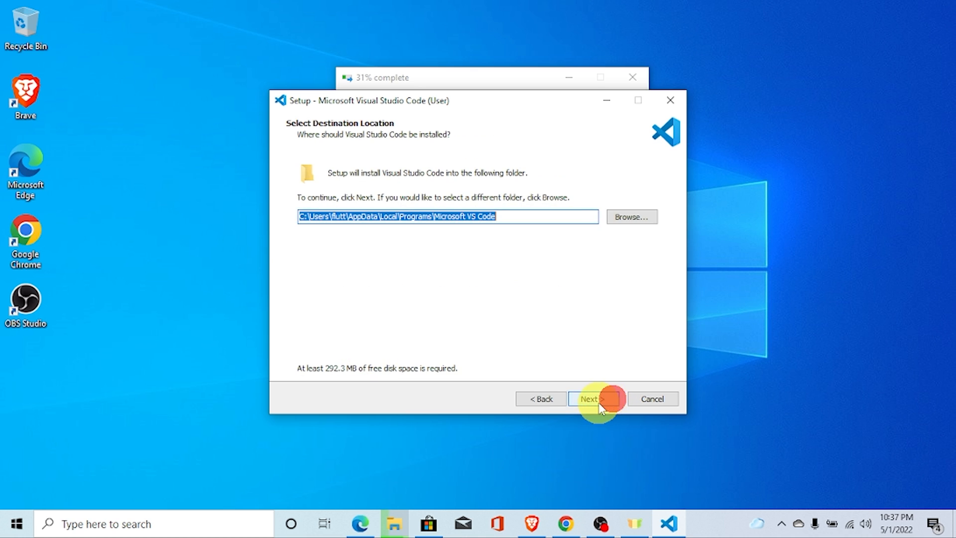
pyautogui.click(592, 398)
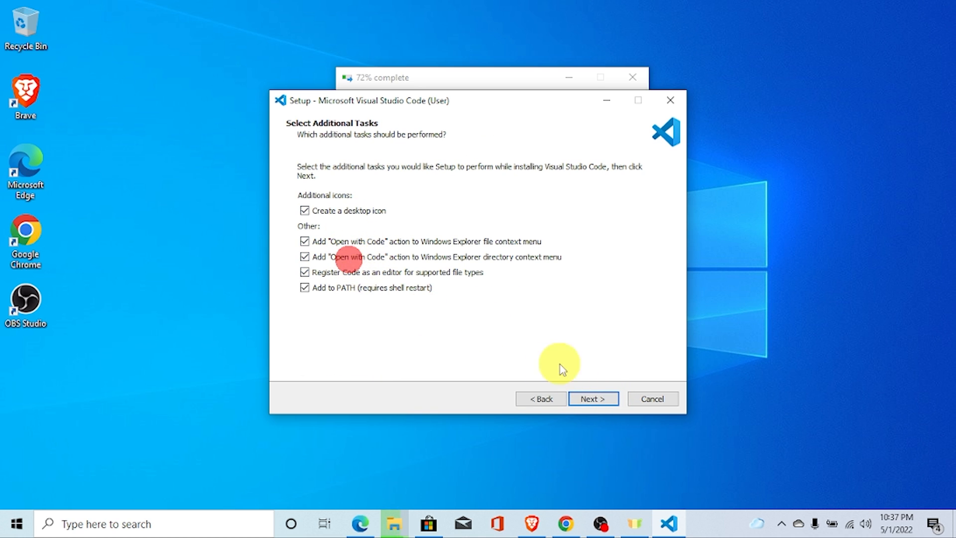
pyautogui.click(592, 398)
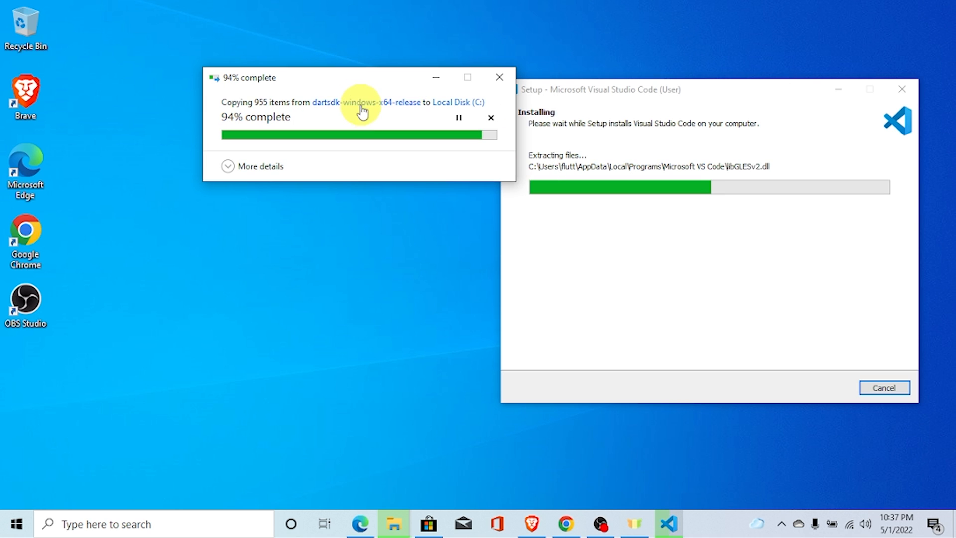
pyautogui.moveTo(343, 108)
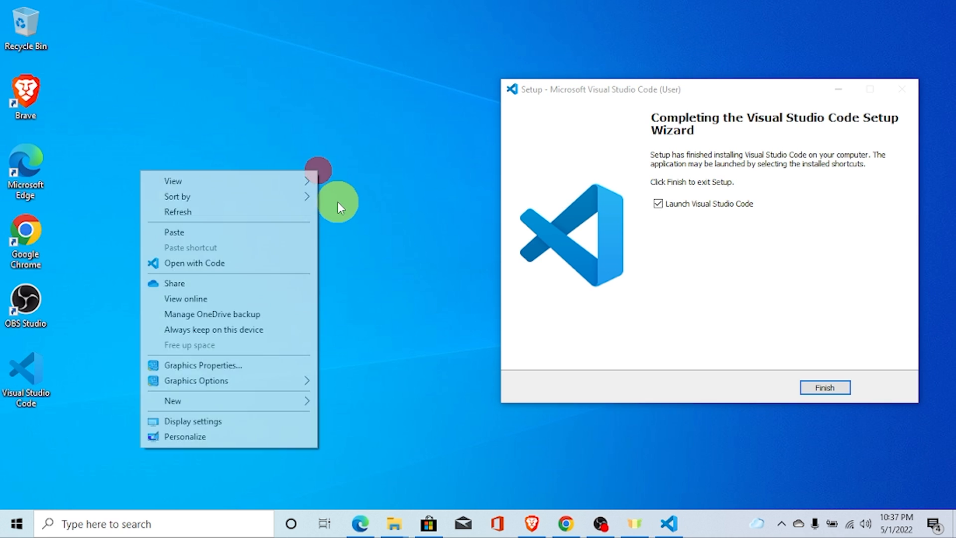
pyautogui.click(86, 325)
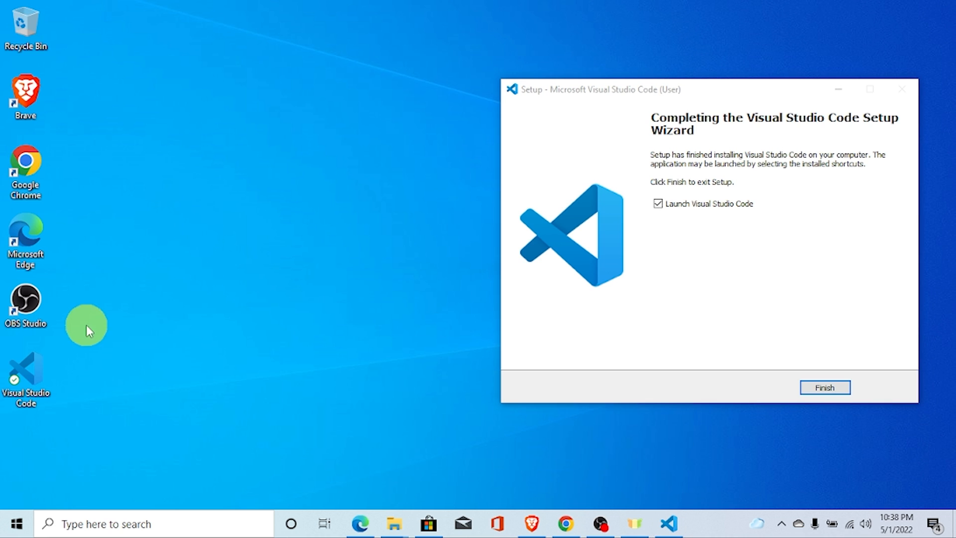
pyautogui.moveTo(68, 366)
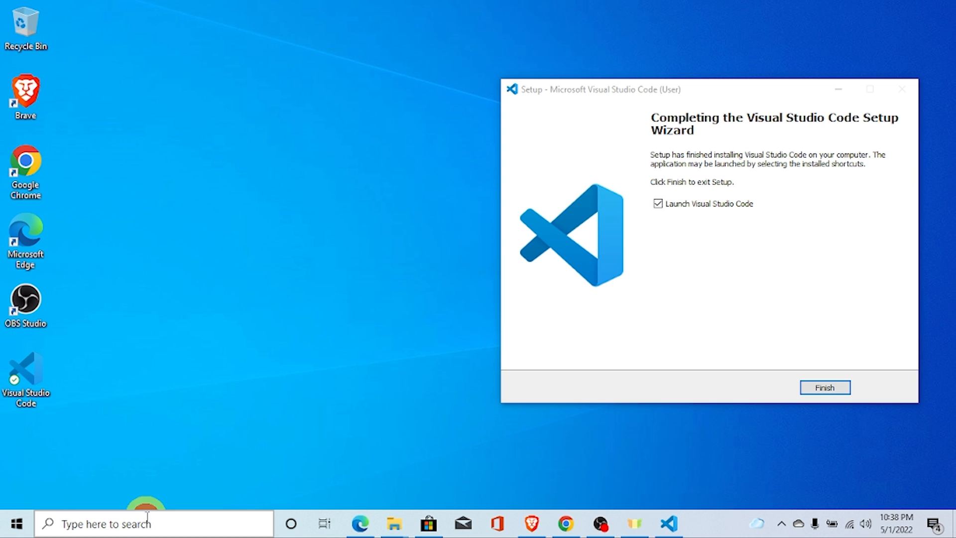
# Open Command Prompt from taskbar search and type dart --version.
pyautogui.write('cmd')
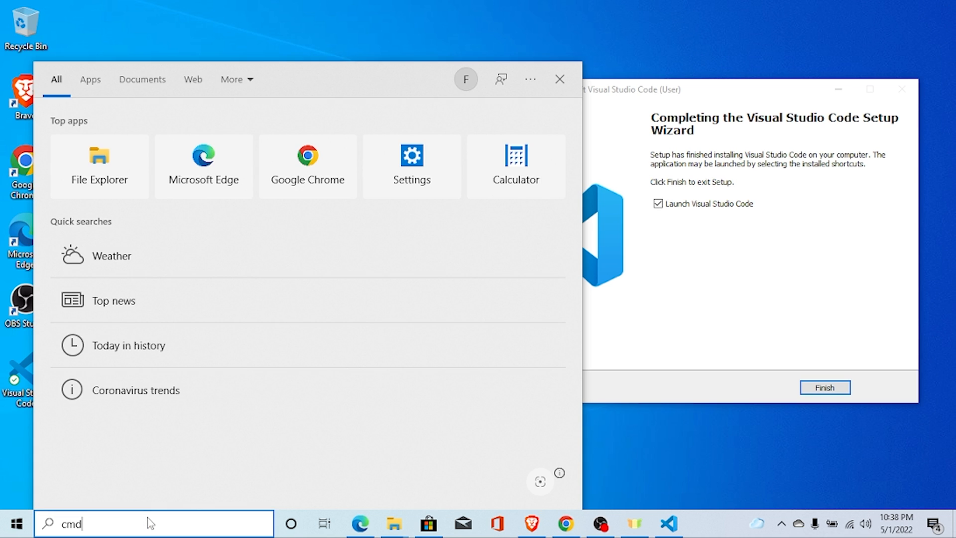
pyautogui.write('cmd')
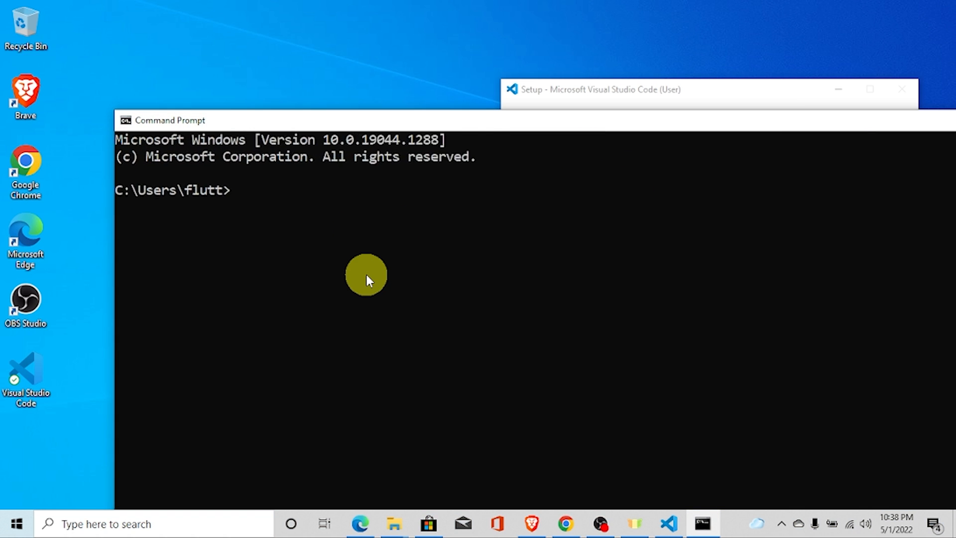
pyautogui.write('dart')
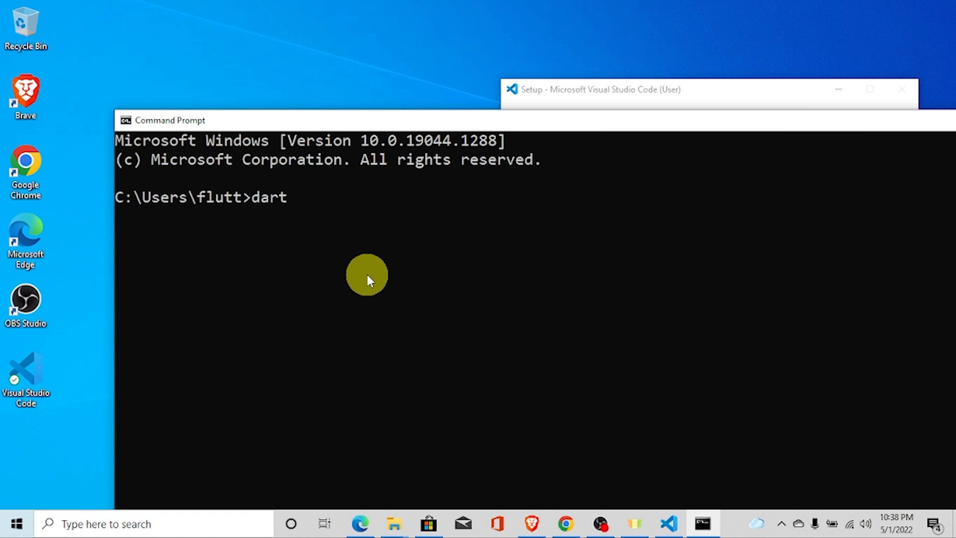
pyautogui.write('--versi')
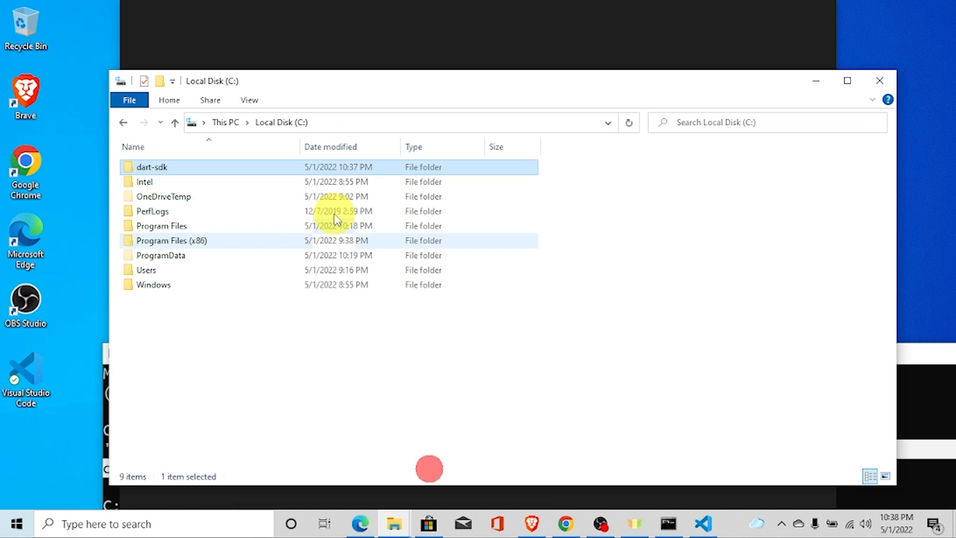
# Open the dart-sdk folder on C: and then its bin folder.
pyautogui.doubleClick(152, 166)
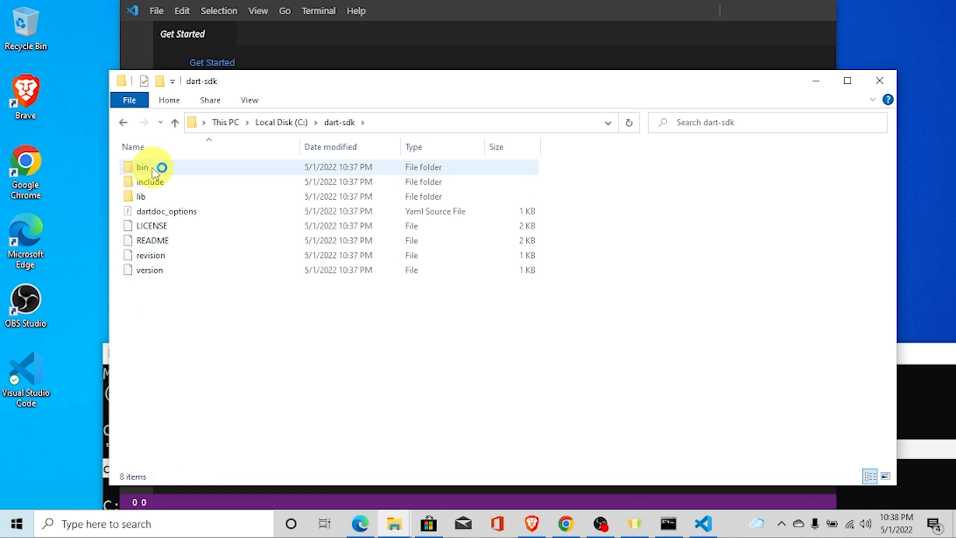
pyautogui.doubleClick(142, 166)
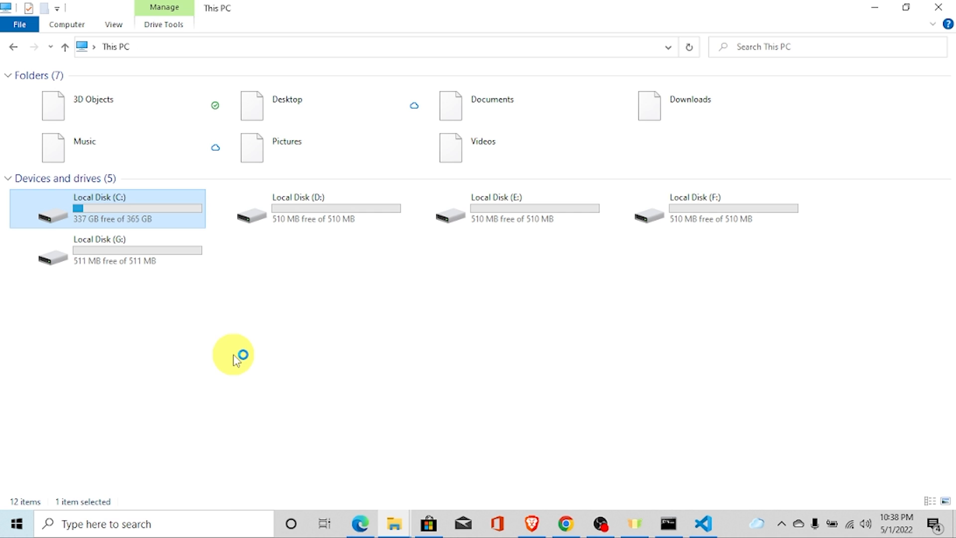
# Add a new C:\dart-sdk\bin entry to the user Path through Advanced system settings.
pyautogui.click(234, 355)
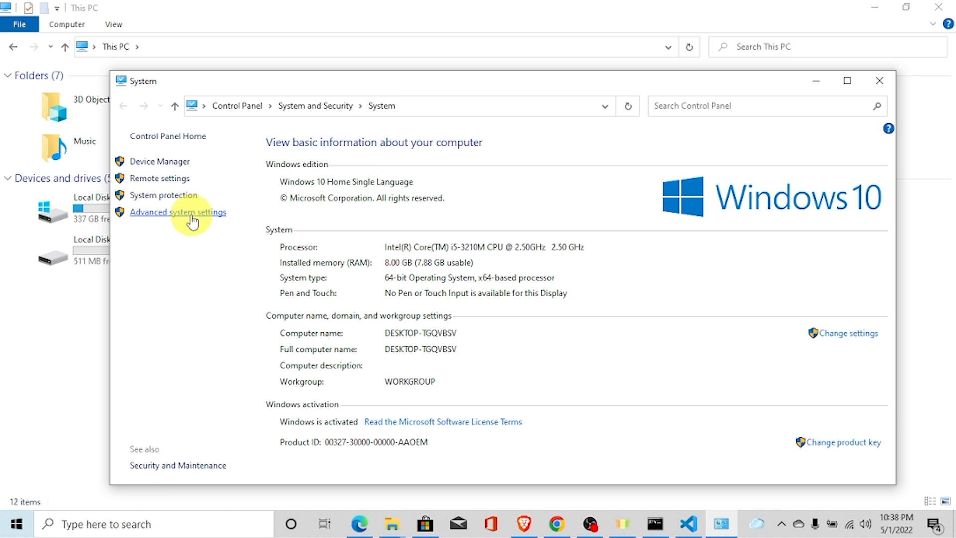
pyautogui.click(177, 212)
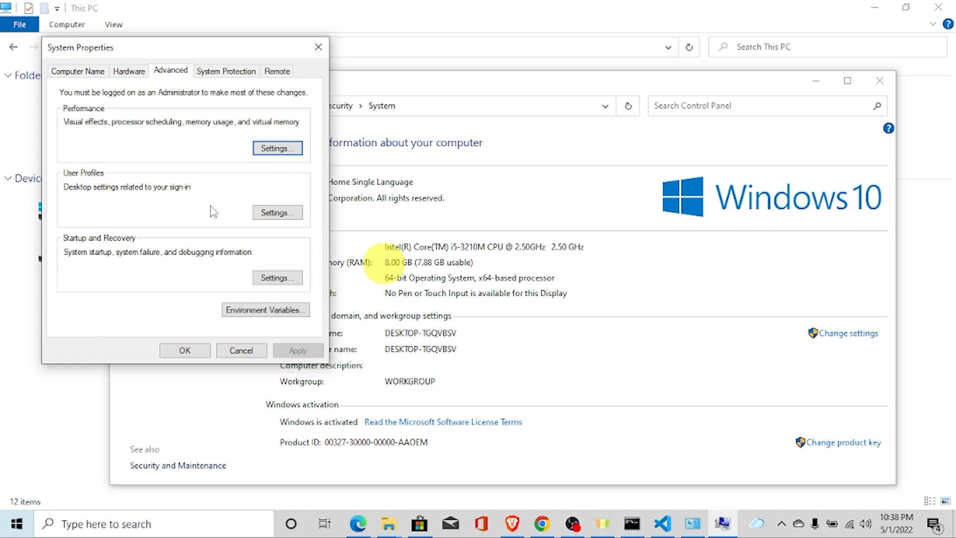
pyautogui.click(264, 309)
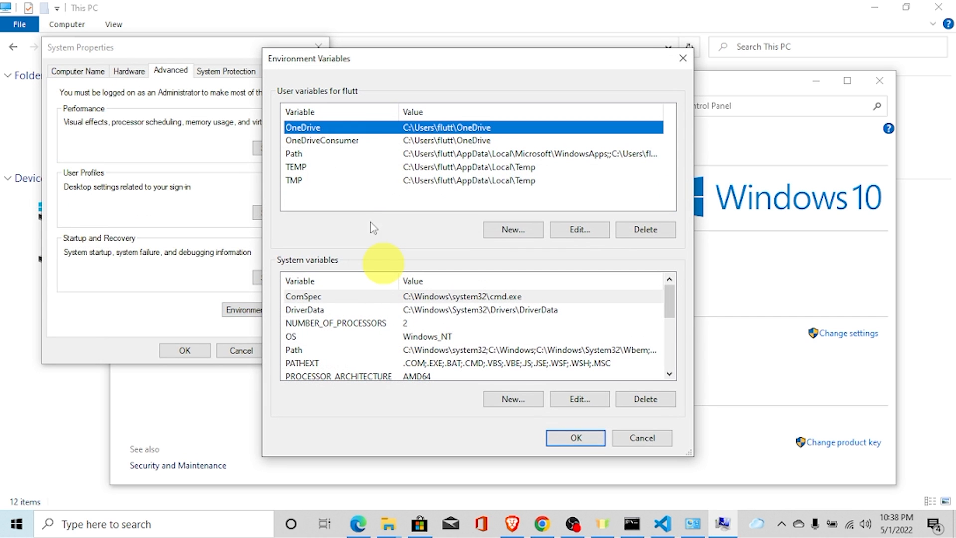
pyautogui.click(293, 154)
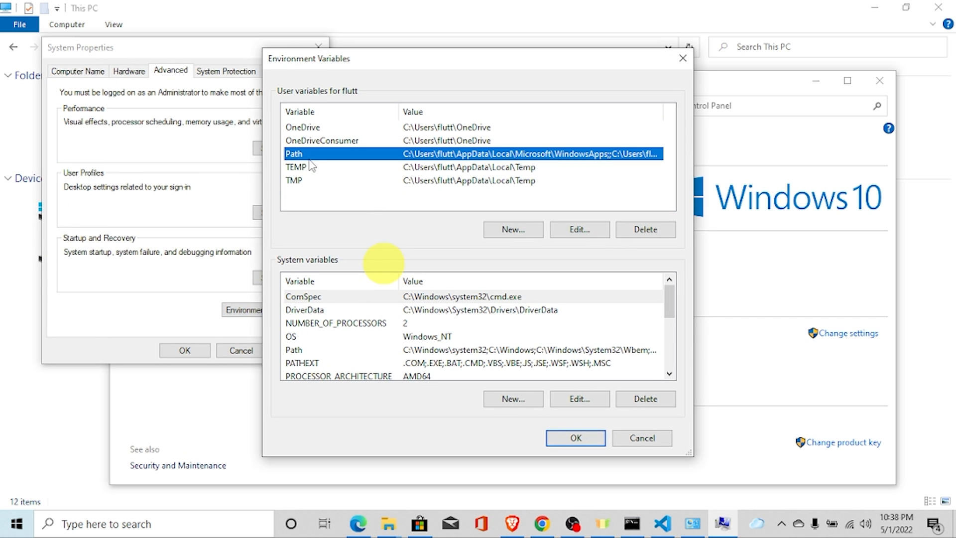
pyautogui.click(578, 229)
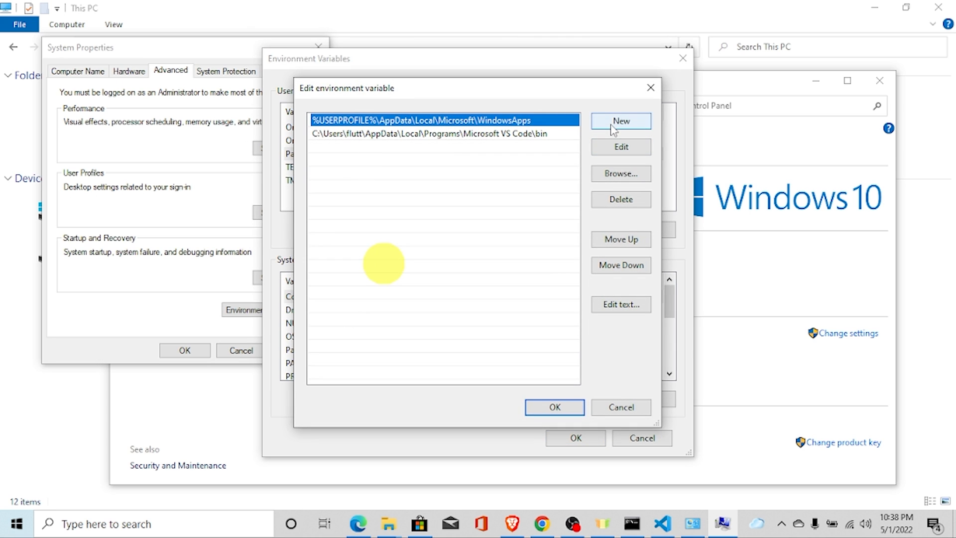
pyautogui.click(620, 120)
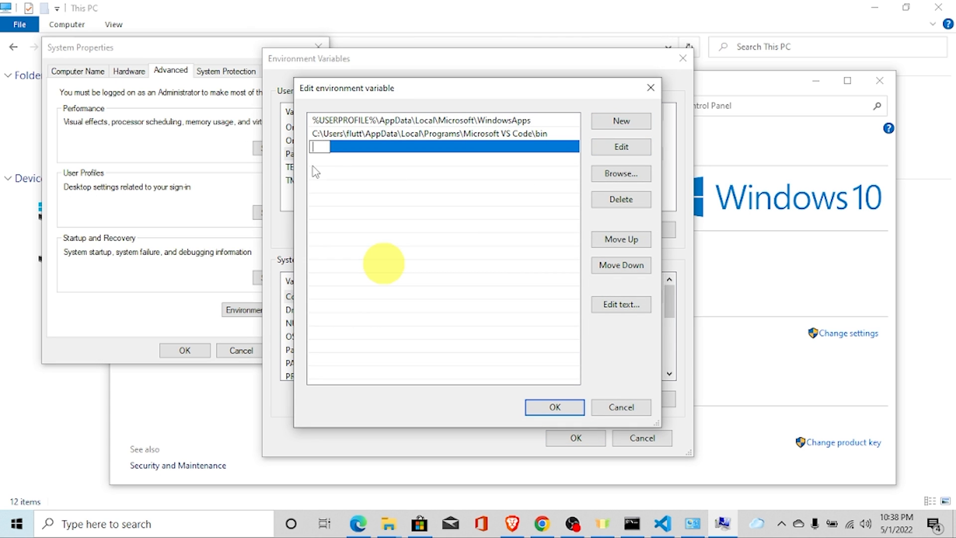
pyautogui.write('C:\\dart-sdk\\bin')
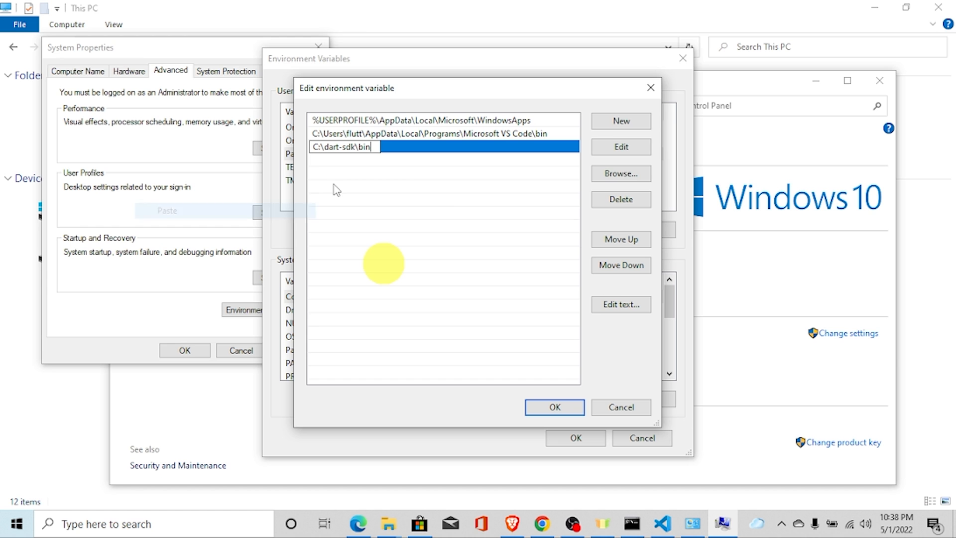
pyautogui.click(554, 407)
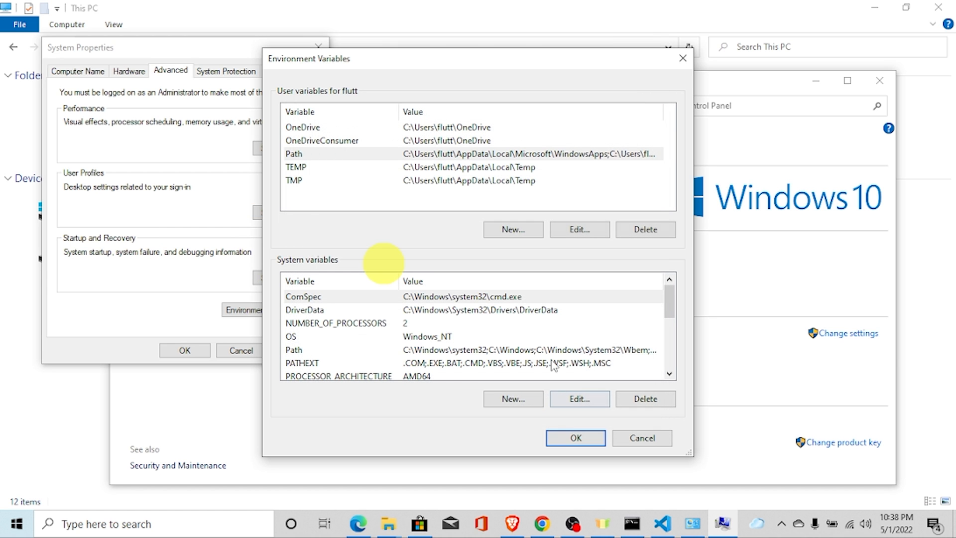
pyautogui.click(574, 438)
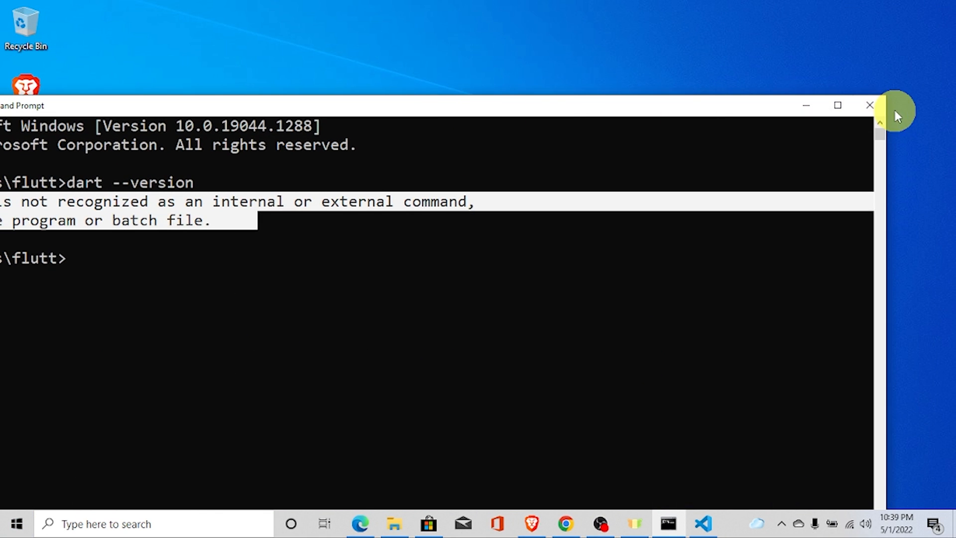
# Close the old Command Prompt and run dart --version in a fresh one.
pyautogui.click(868, 105)
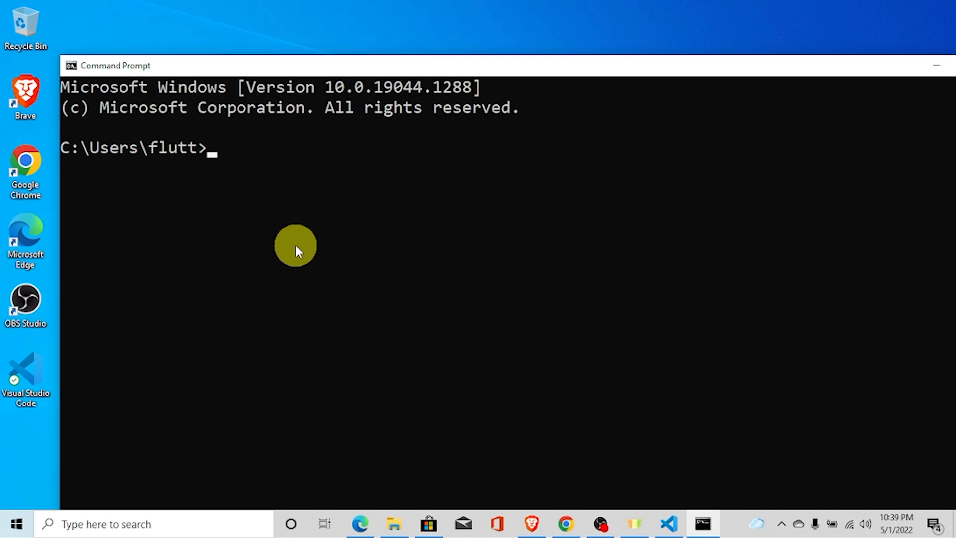
pyautogui.write('dart')
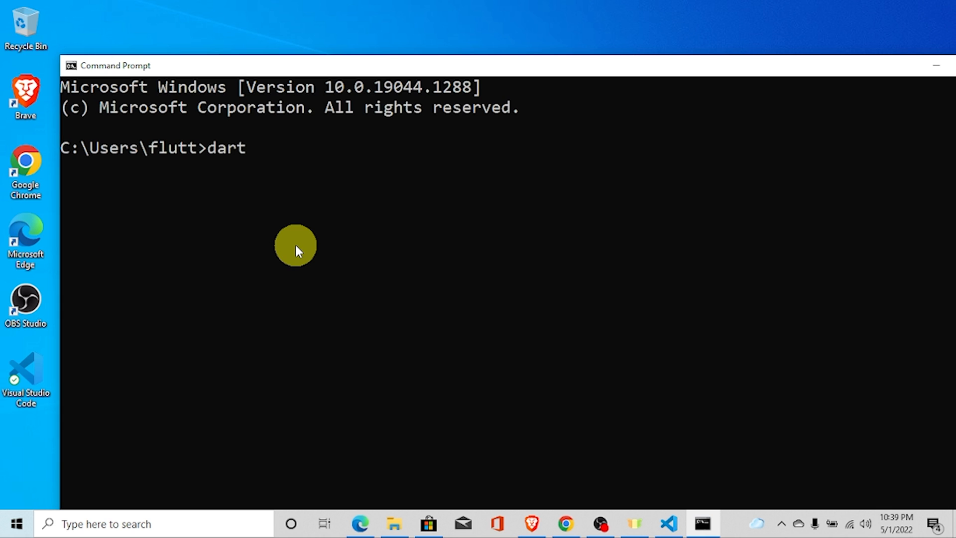
pyautogui.write('--version')
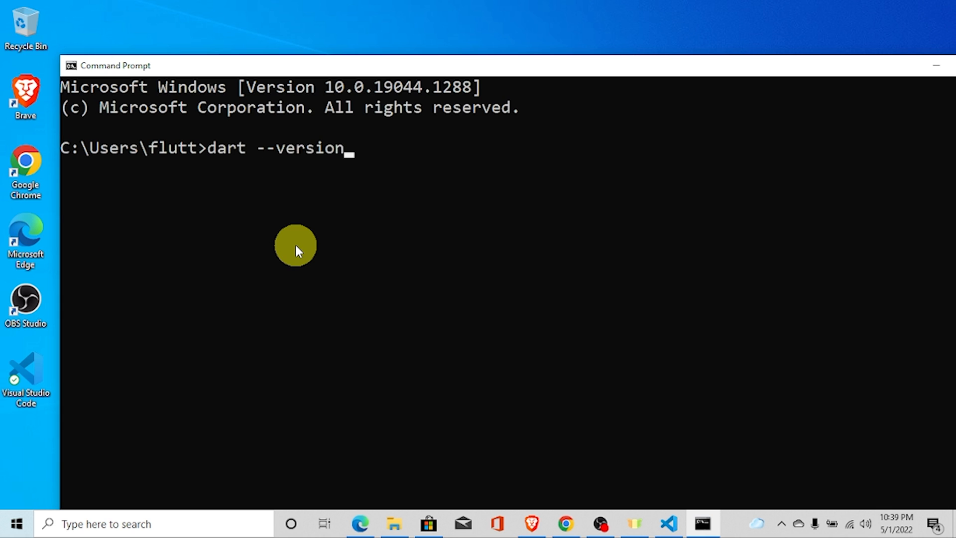
pyautogui.press('Enter')
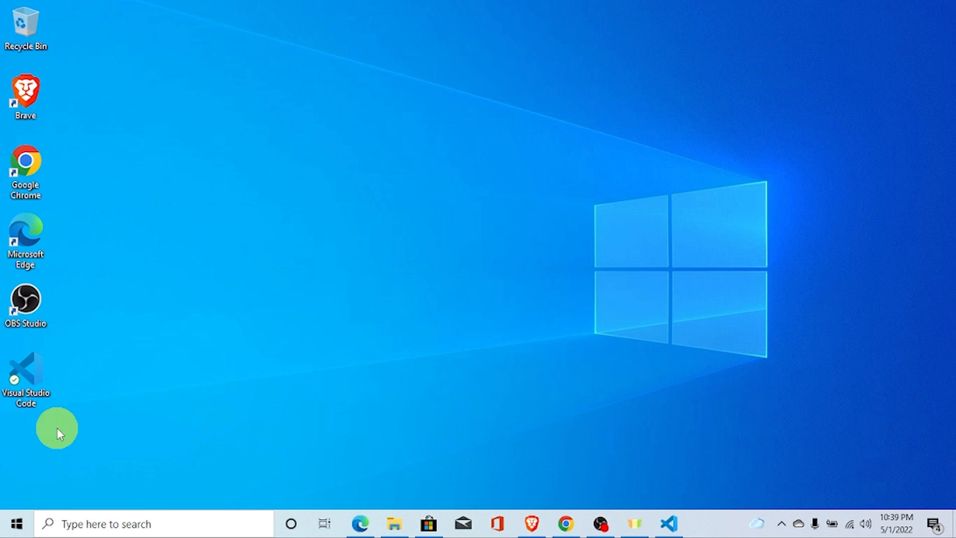
pyautogui.moveTo(33, 378)
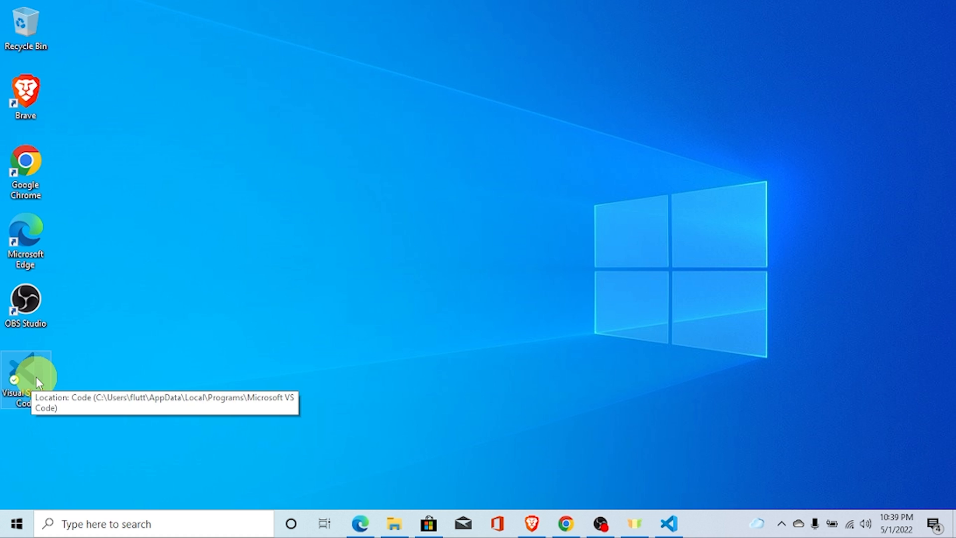
# Launch VS Code, install the 'Dart' extension by Dart Code, show Explorer, then minimize.
pyautogui.doubleClick(26, 372)
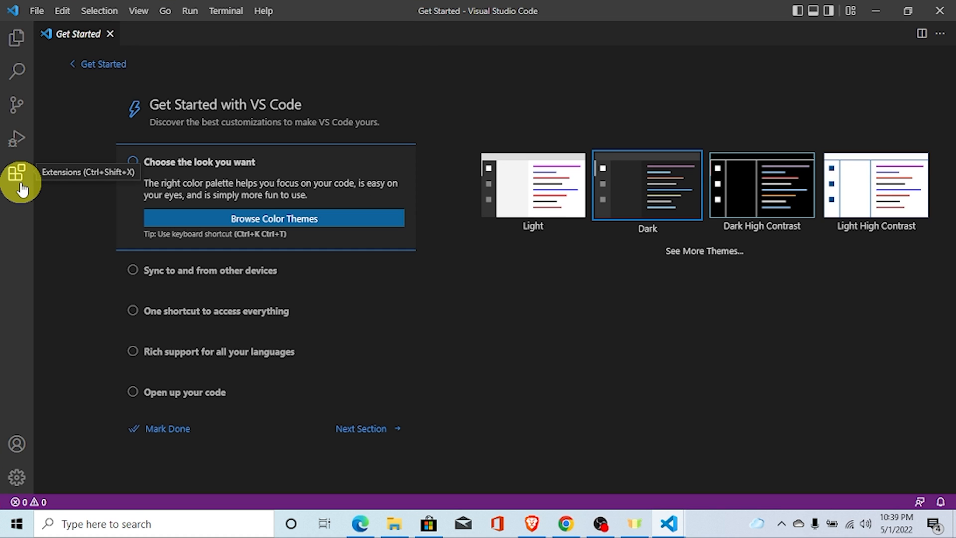
pyautogui.click(17, 173)
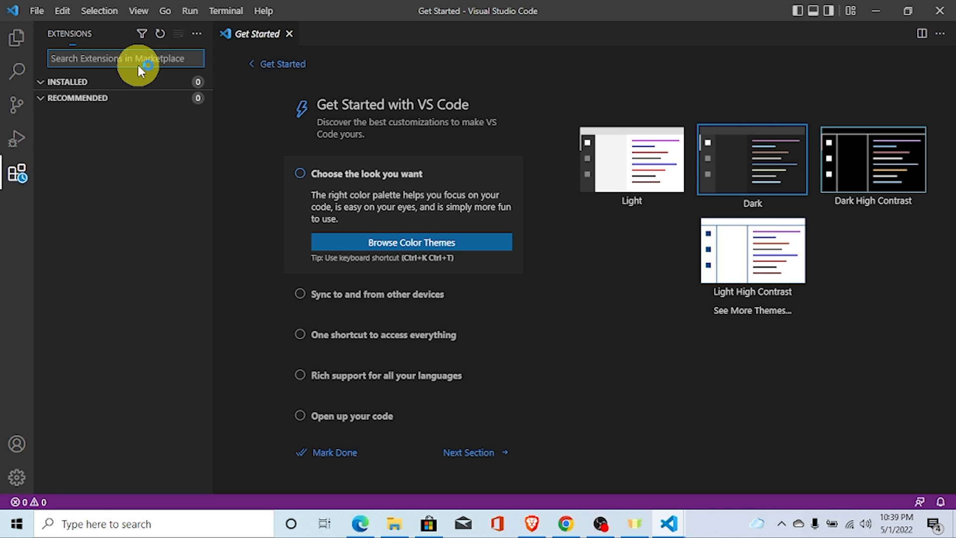
pyautogui.write('Dart')
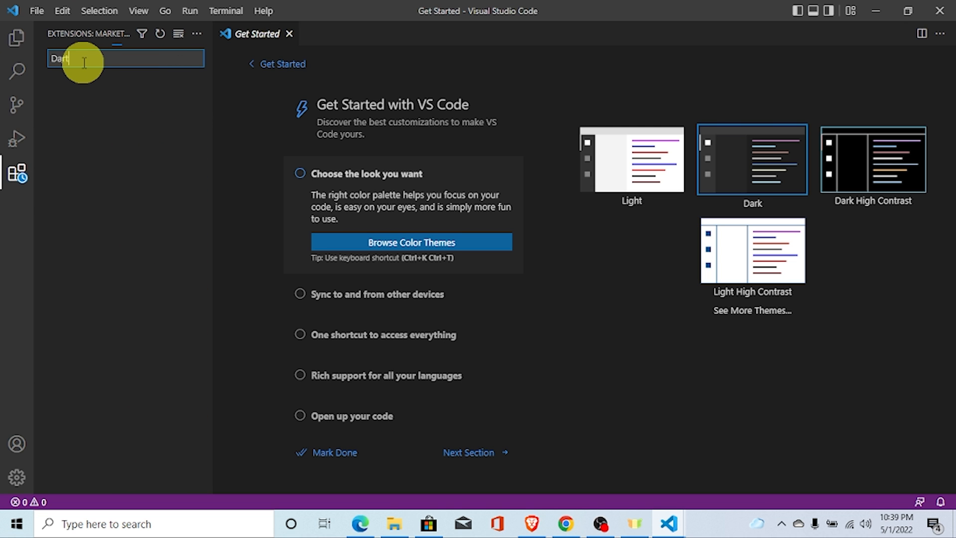
pyautogui.click(122, 96)
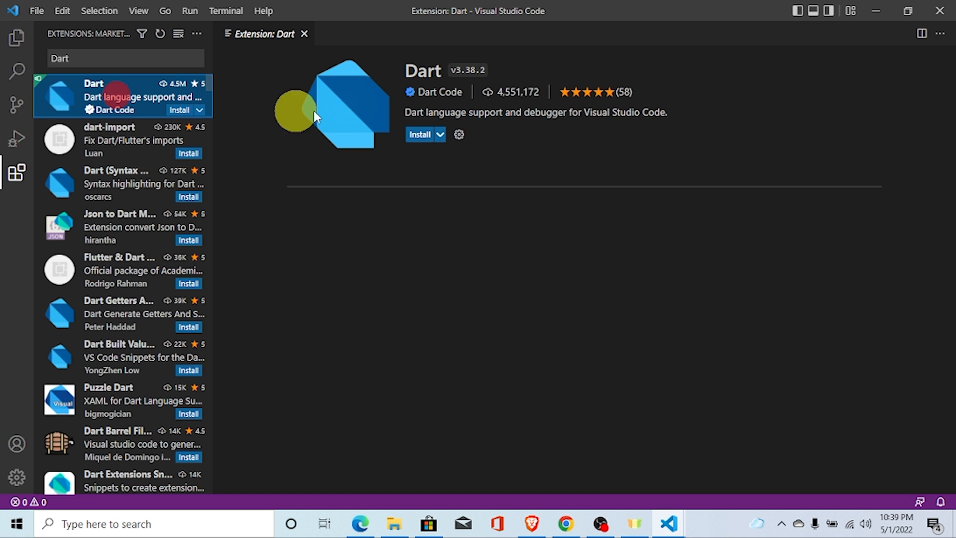
pyautogui.click(419, 134)
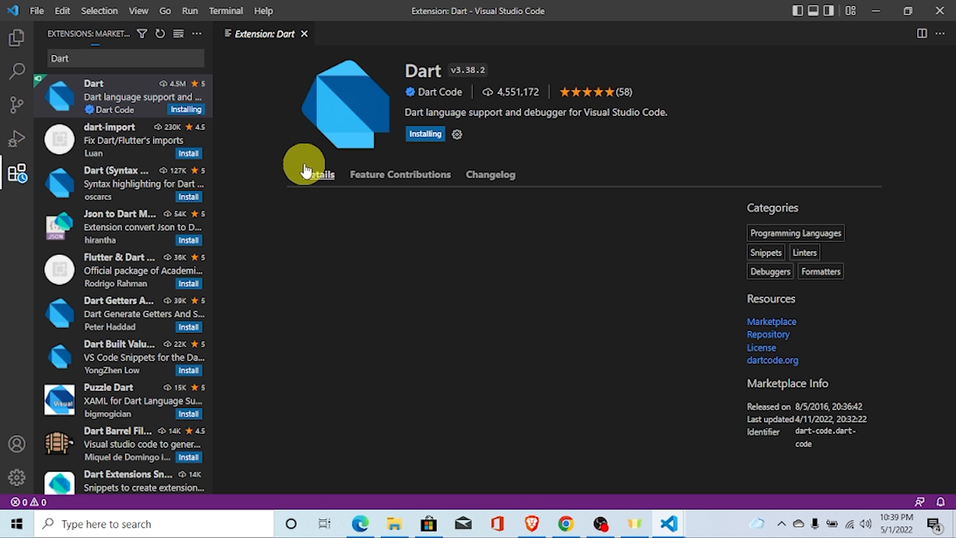
pyautogui.click(318, 175)
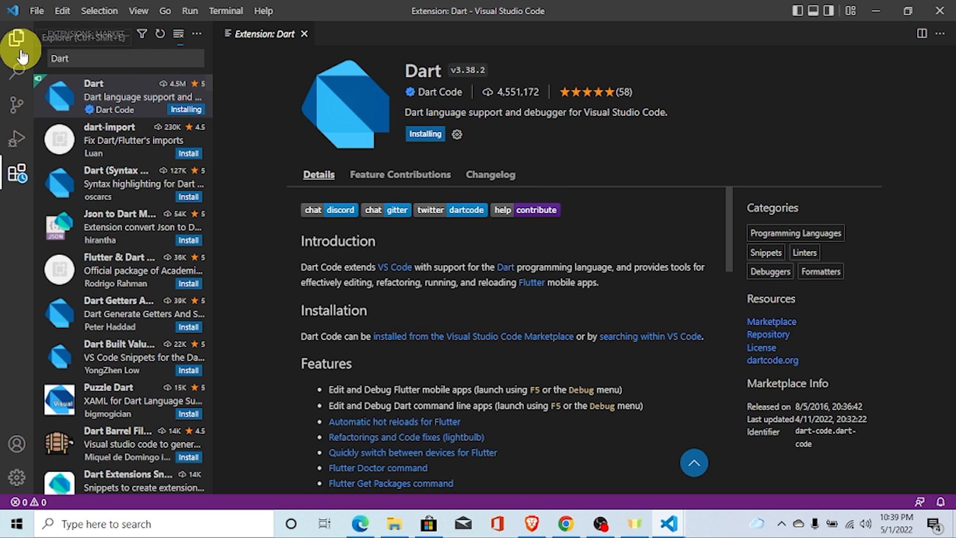
pyautogui.click(16, 38)
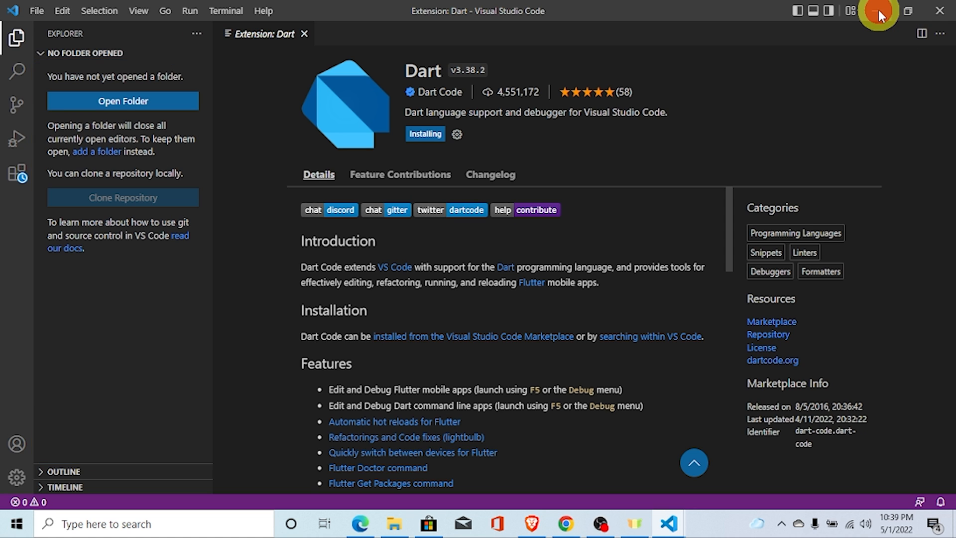
pyautogui.click(877, 11)
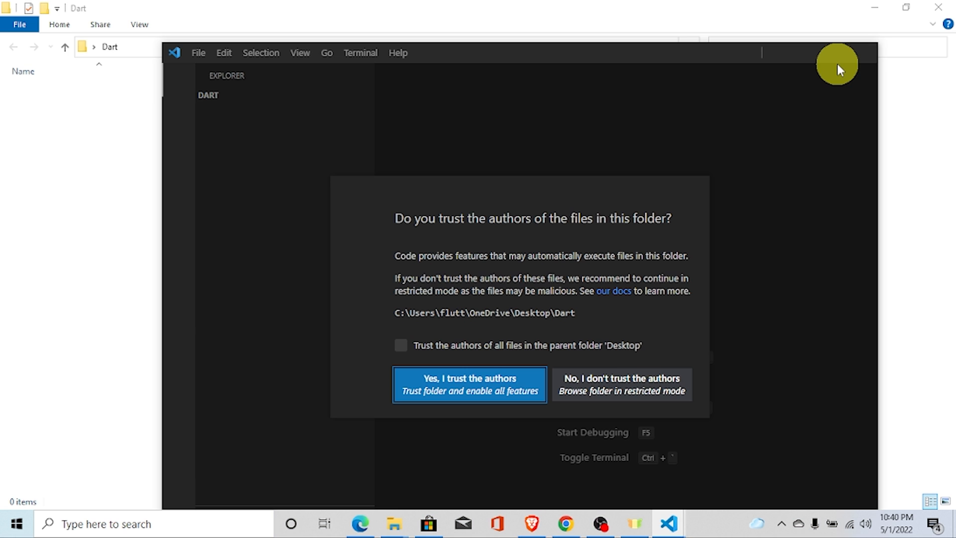
# Tick 'Trust the authors of all files in the parent folder' and confirm 'Yes, I trust the authors'.
pyautogui.click(401, 345)
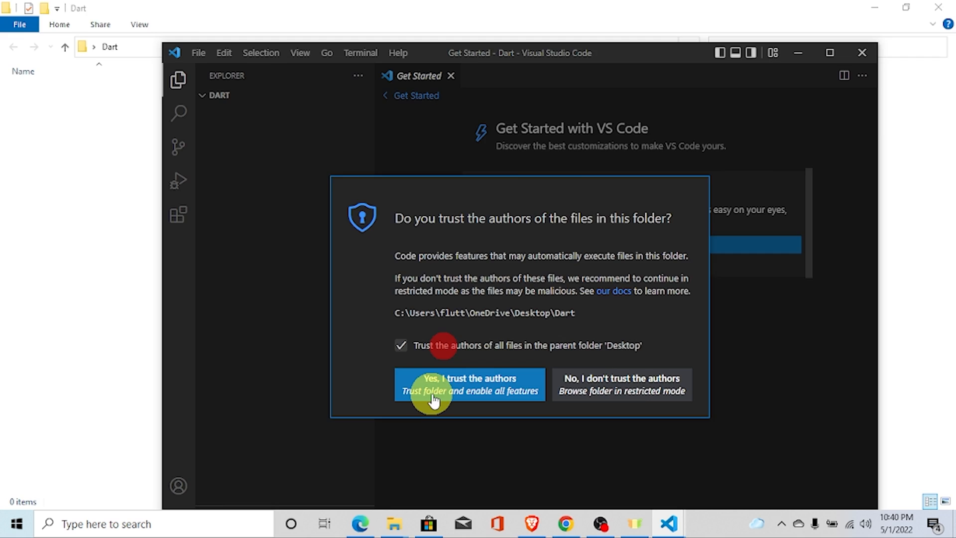
pyautogui.click(469, 384)
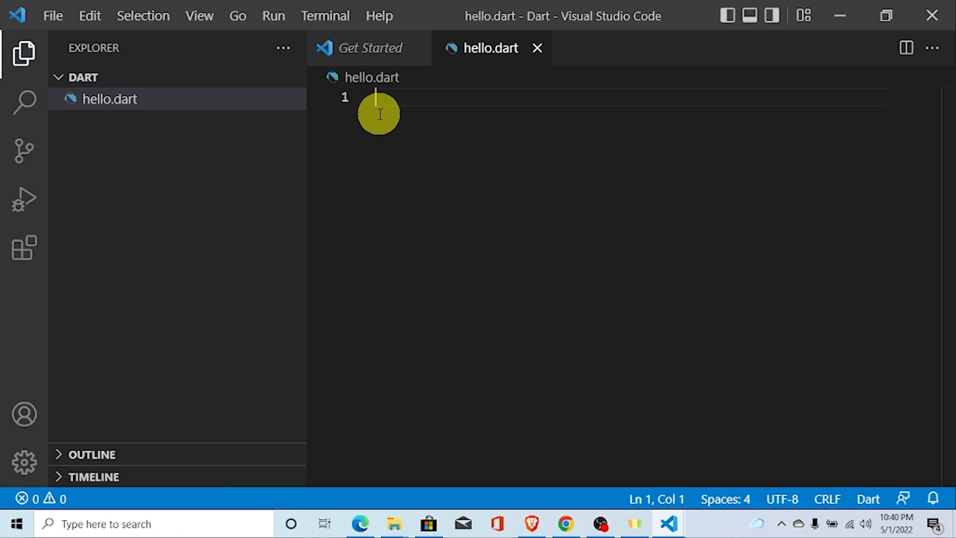
# Write void main() { print("Hello Sir"); } in hello.dart.
pyautogui.write('void main(){')
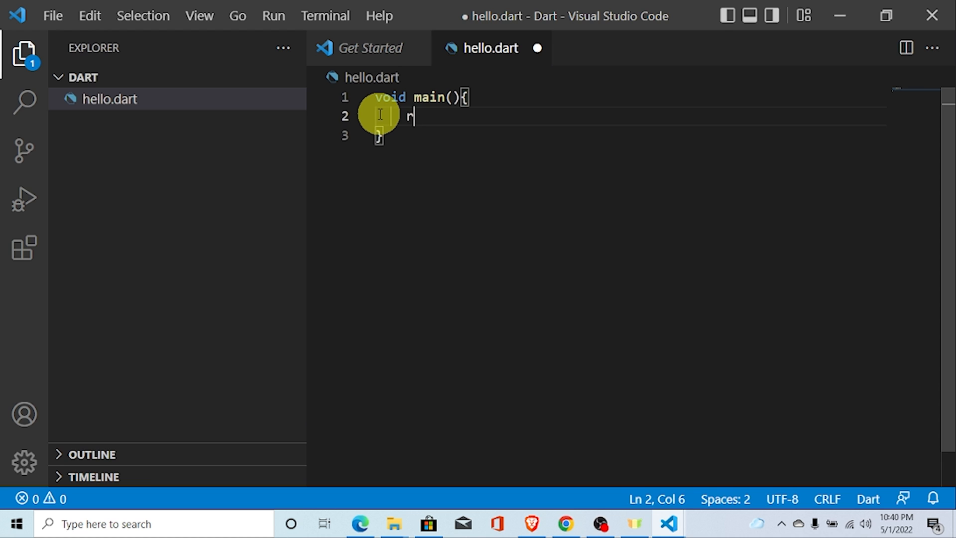
pyautogui.write('rint("Hello')
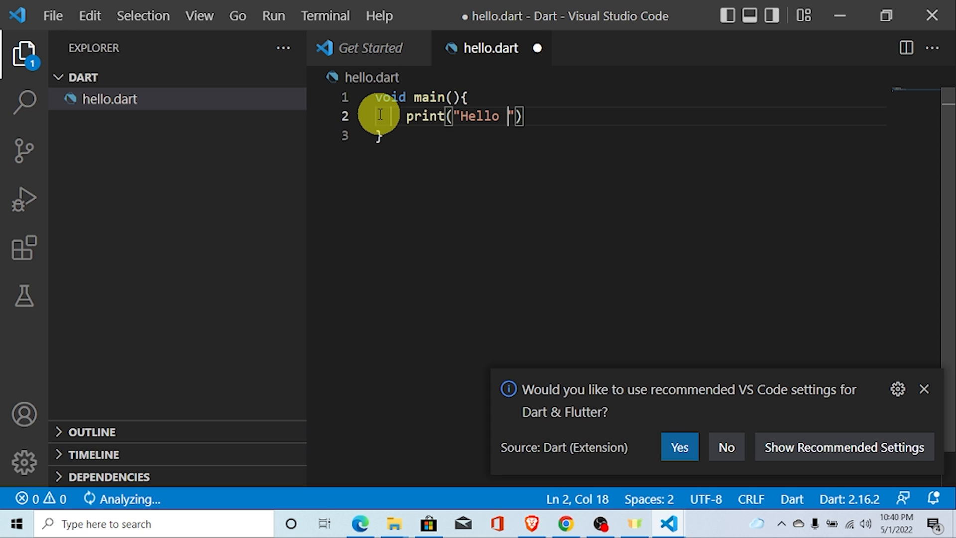
pyautogui.write('Sir')
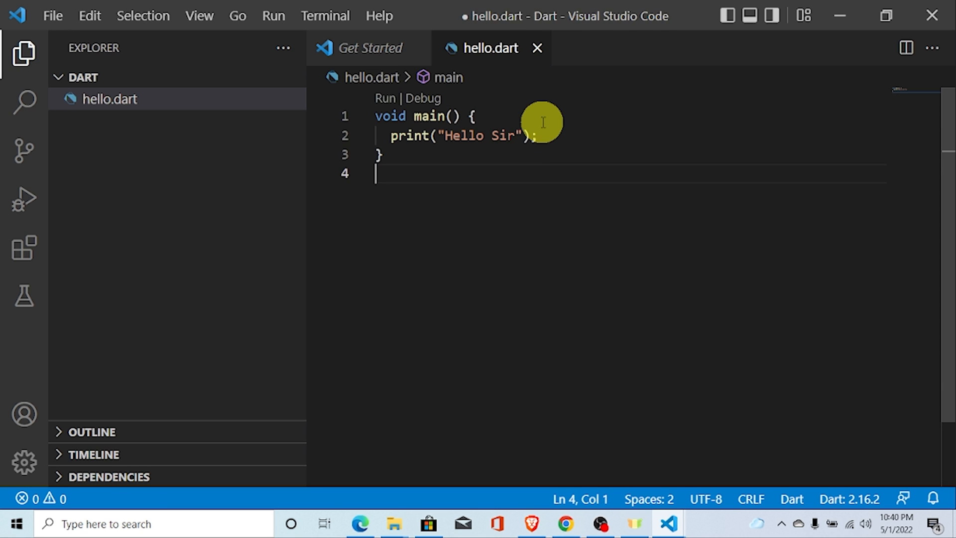
# Open a new terminal in the Dart folder and type dart hello.dart.
pyautogui.click(325, 16)
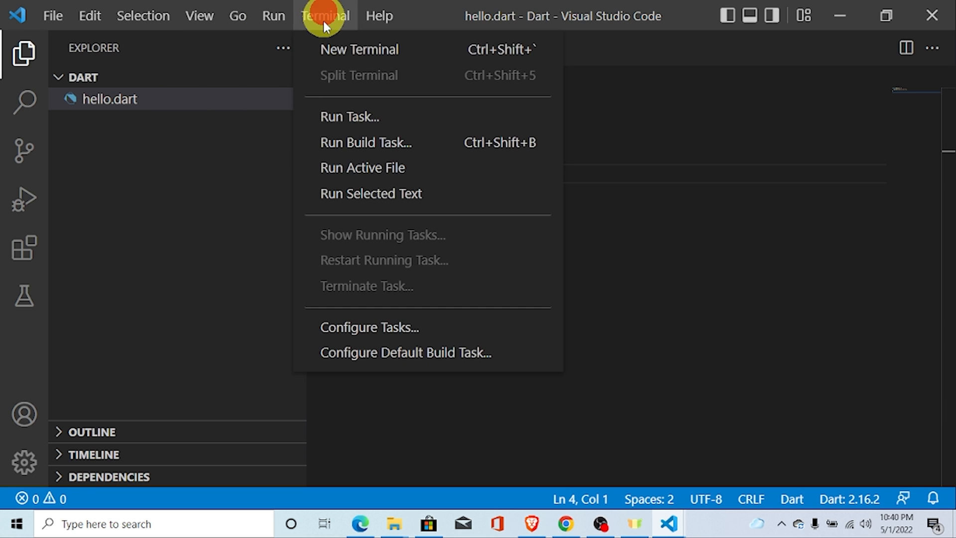
pyautogui.click(358, 49)
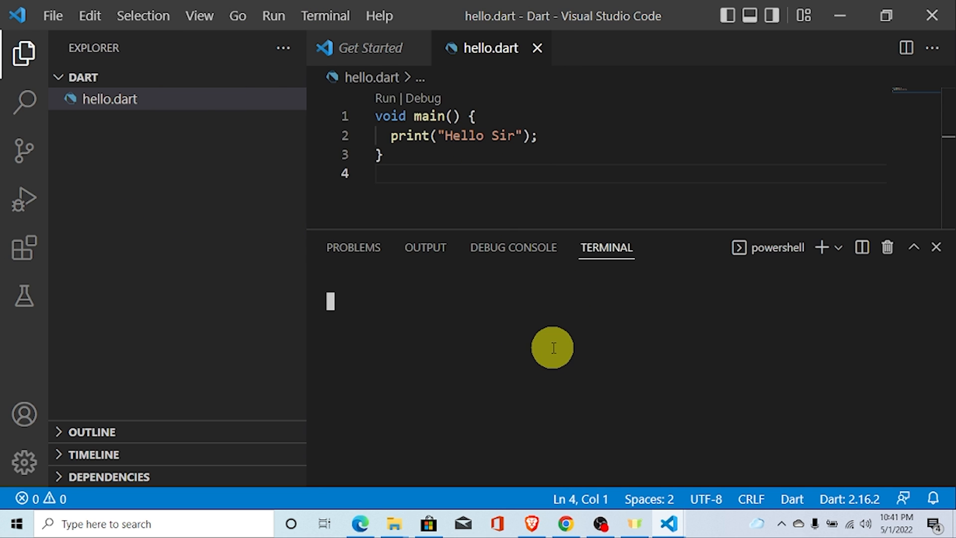
pyautogui.moveTo(452, 322)
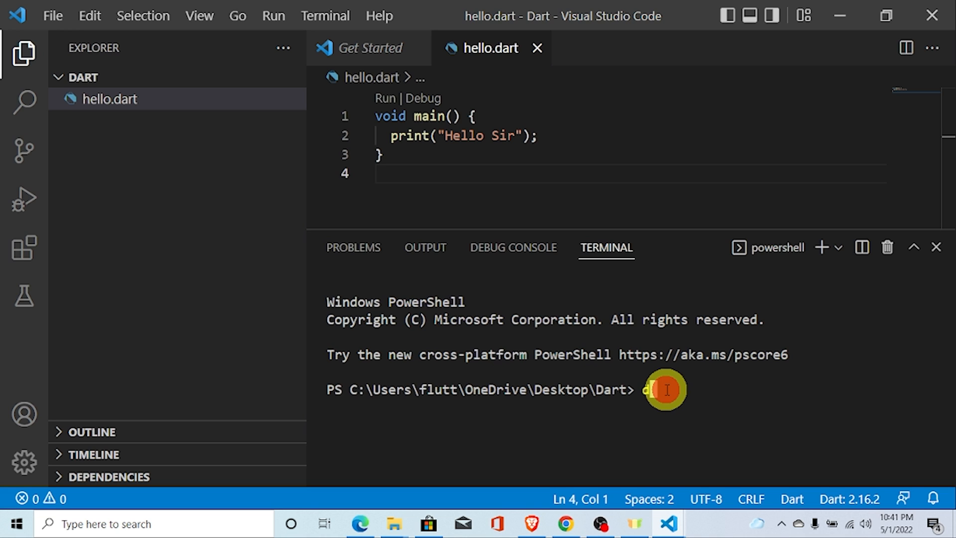
pyautogui.write('dart')
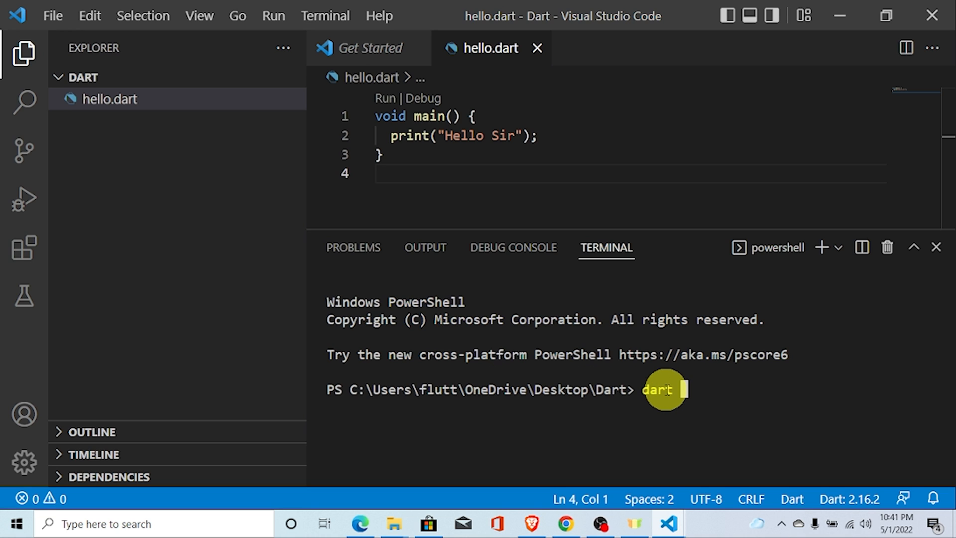
pyautogui.write('hello.dar')
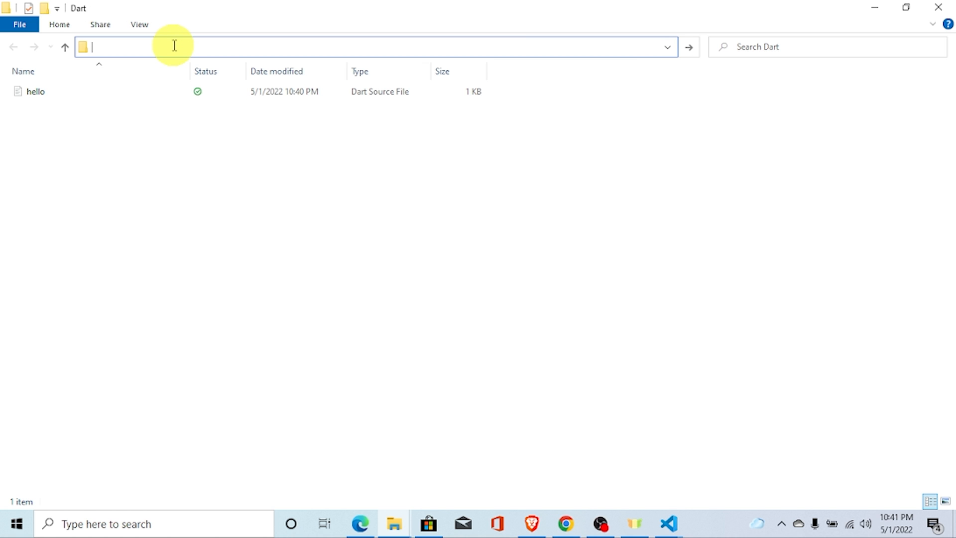
# Launch Command Prompt from the Dart folder's address bar and run dart create myapp.
pyautogui.click(152, 47)
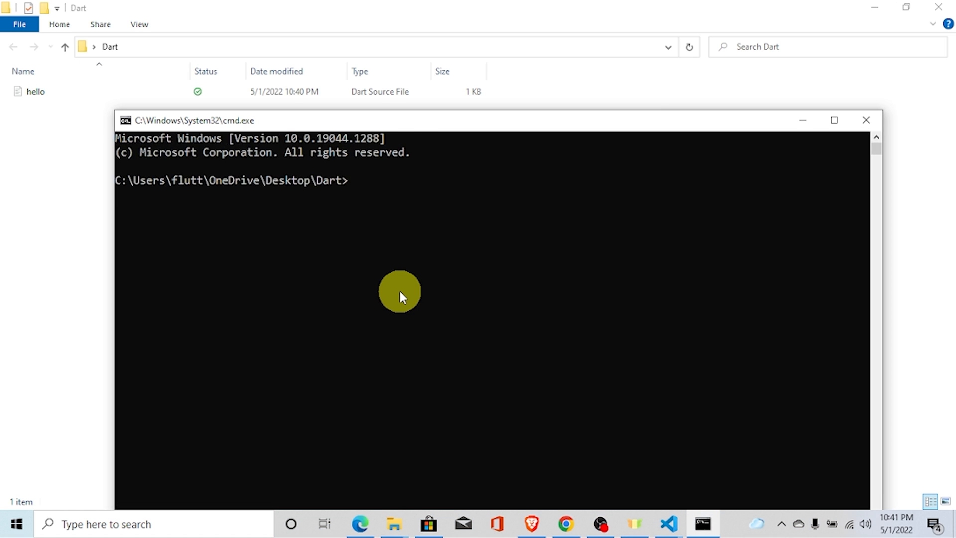
pyautogui.write('d')
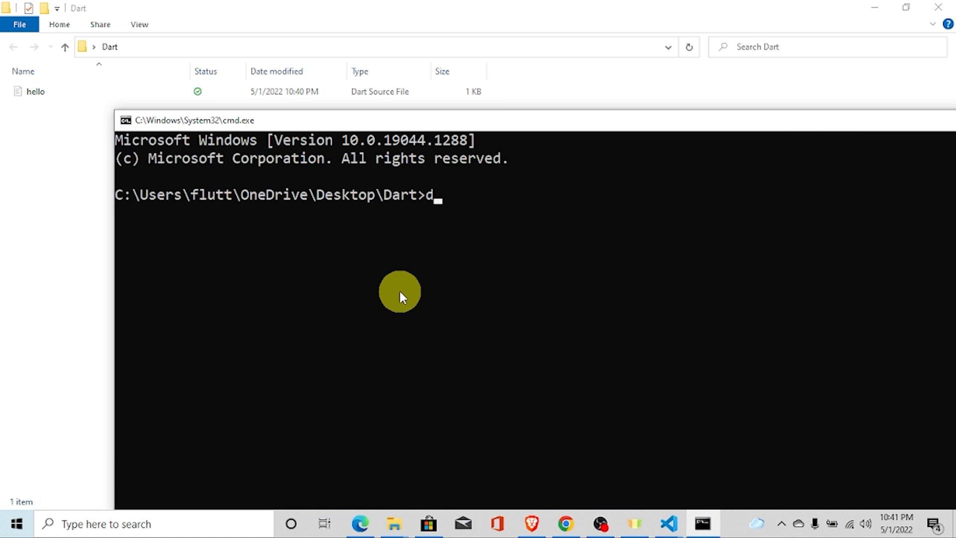
pyautogui.write('art proje')
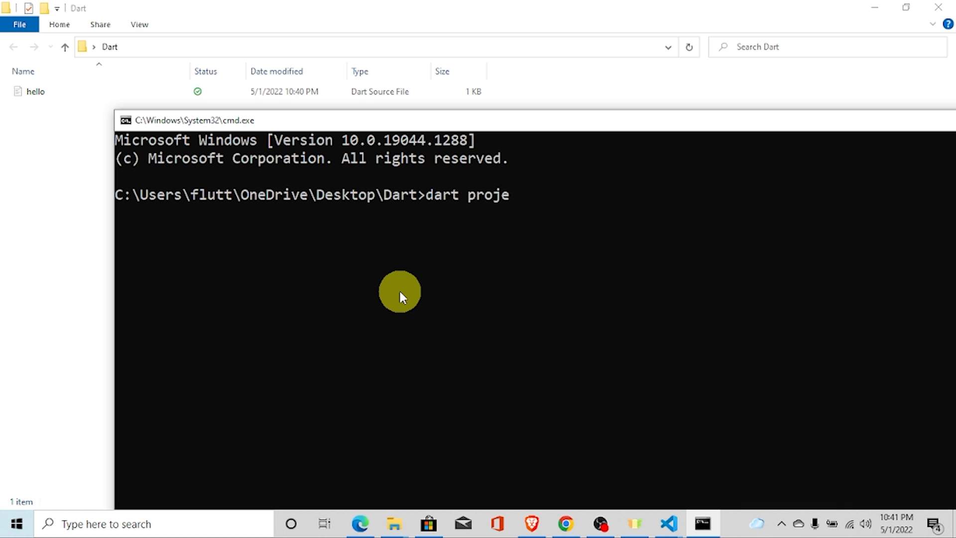
pyautogui.write('crea')
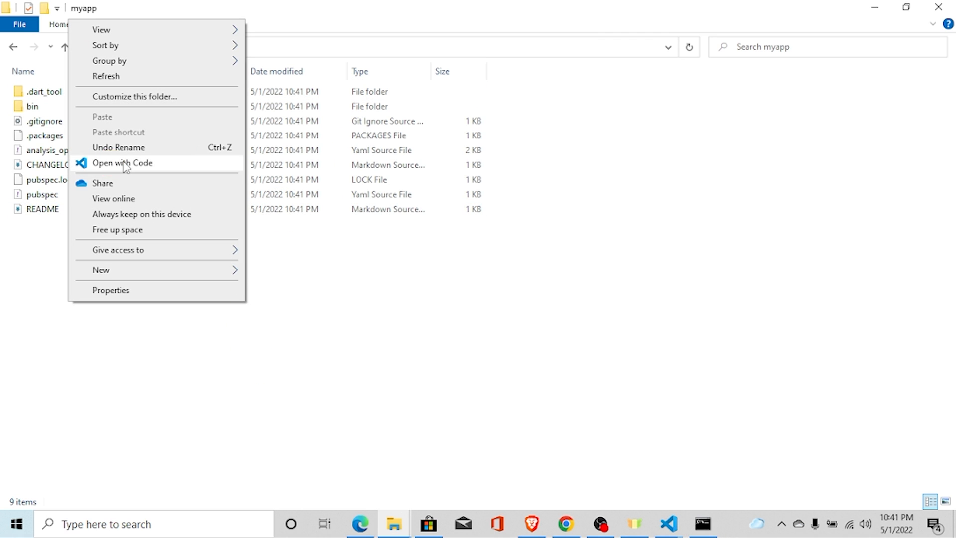
# Open myapp in VS Code with bin/myapp.dart shown, and start typing dart in a new terminal.
pyautogui.click(122, 163)
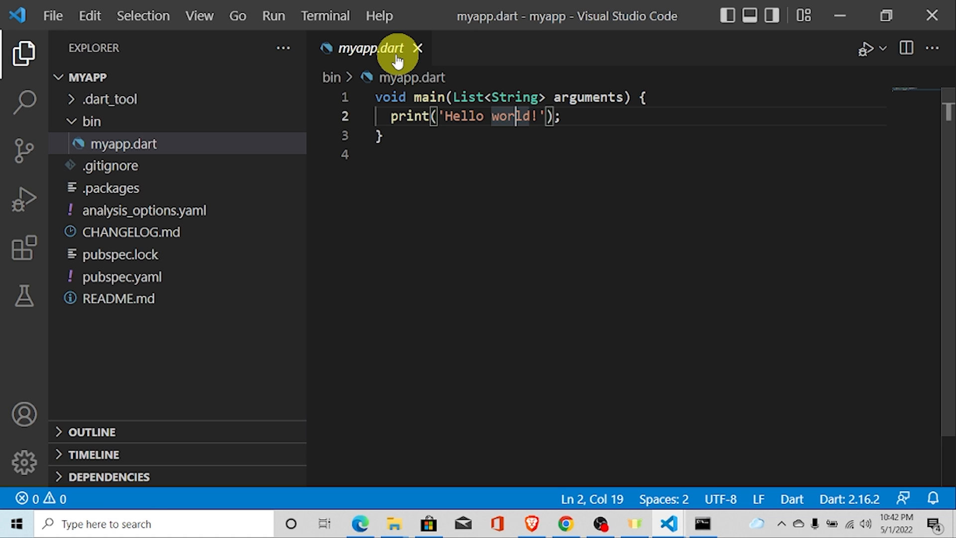
pyautogui.click(326, 15)
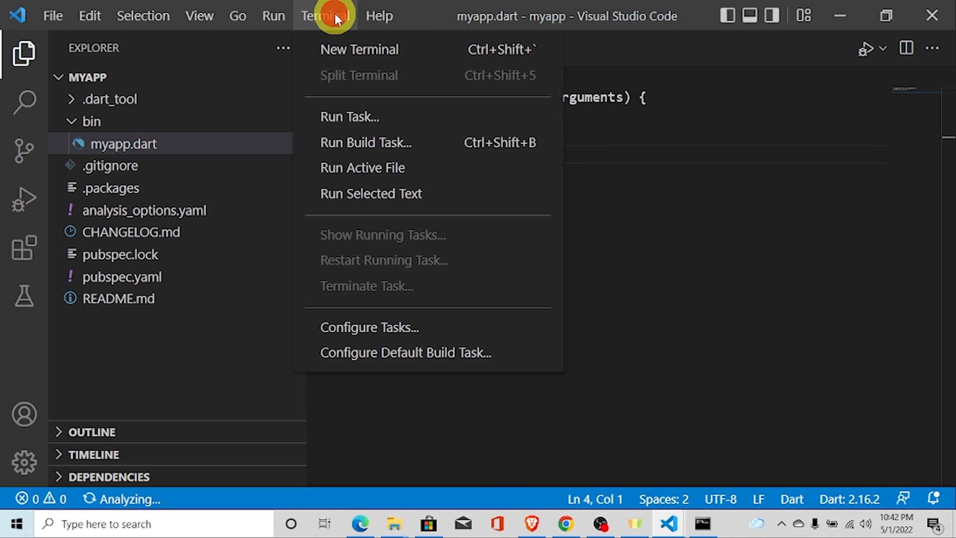
pyautogui.click(359, 50)
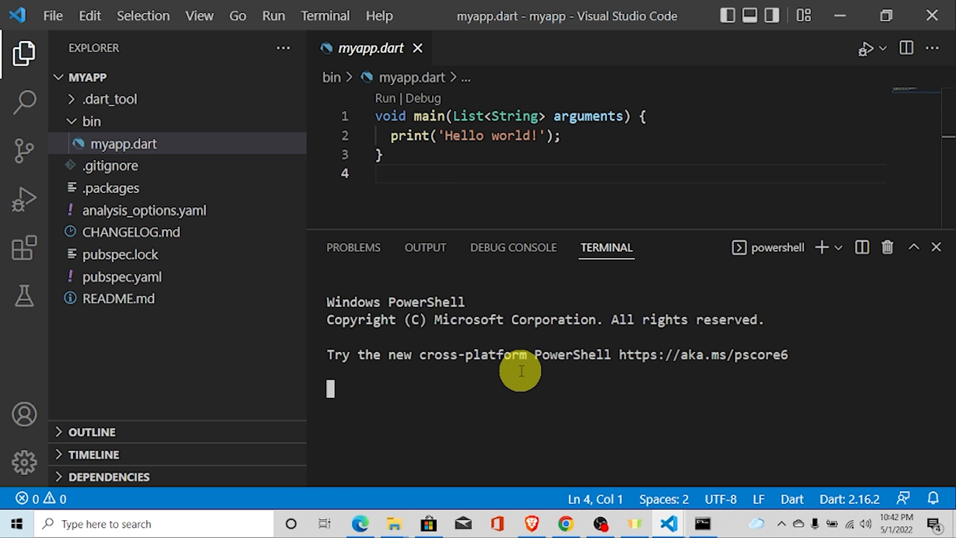
pyautogui.write('dart run')
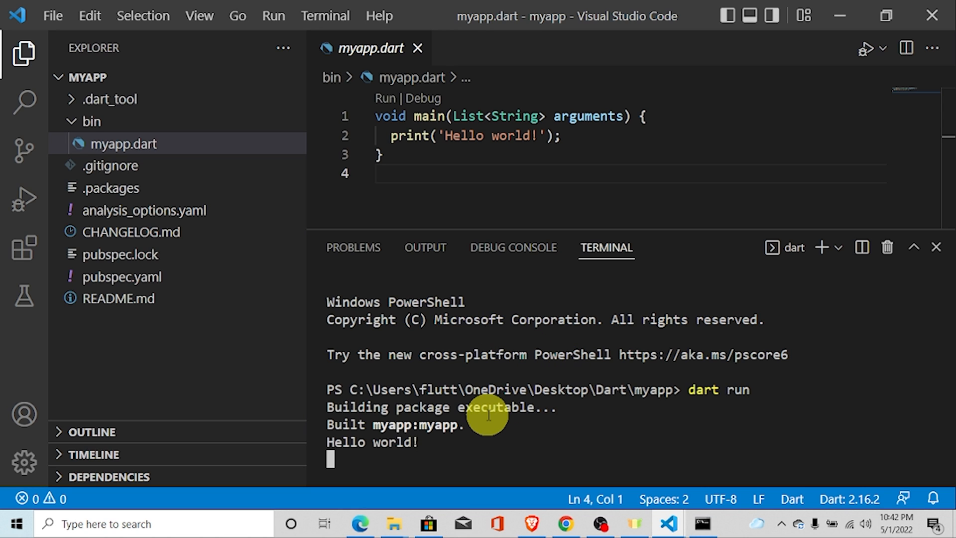
pyautogui.moveTo(482, 375)
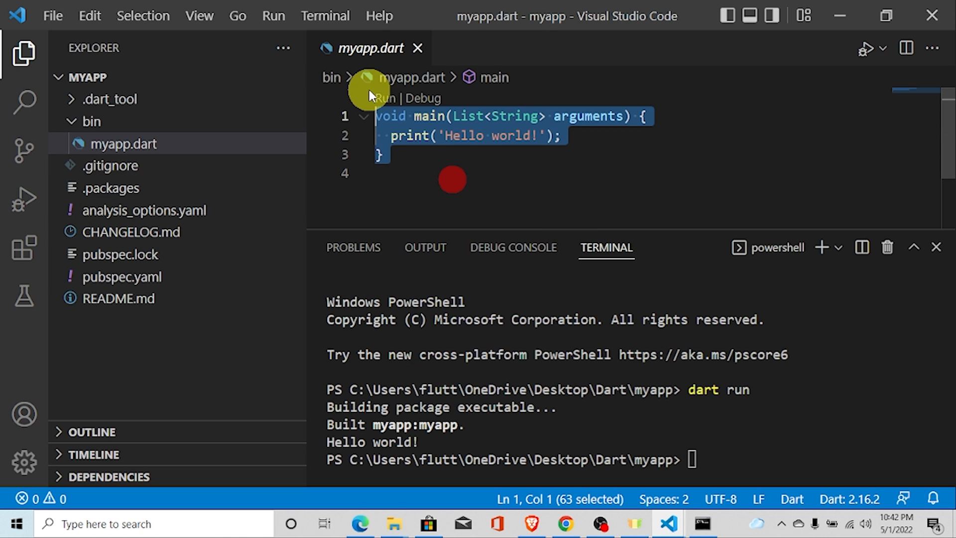
pyautogui.moveTo(562, 282)
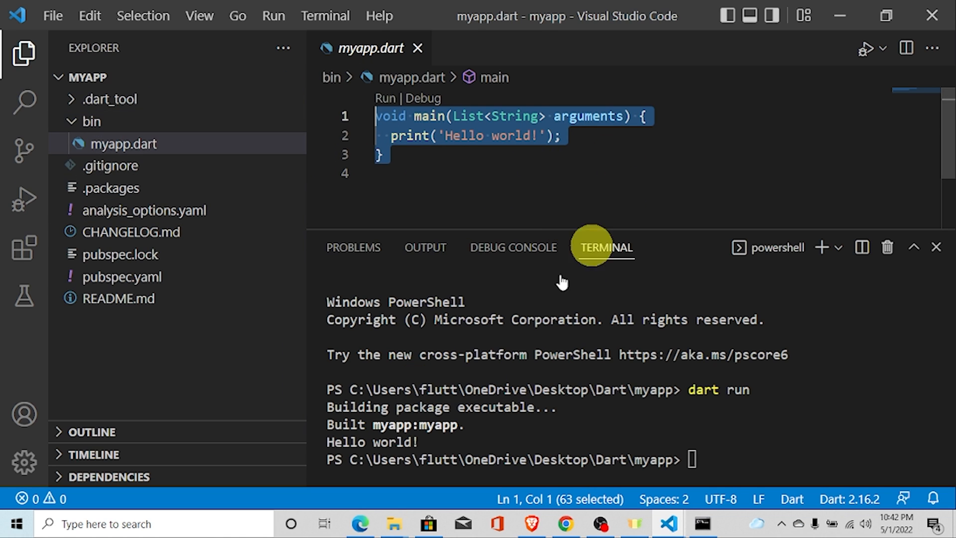
# Focus the terminal output after dart run prints Hello world! for myapp.
pyautogui.click(415, 176)
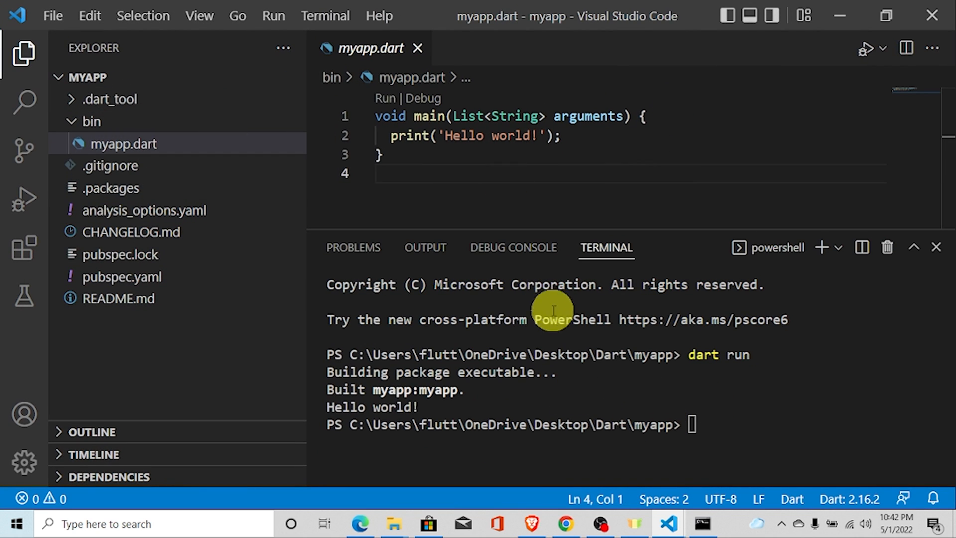
pyautogui.moveTo(622, 283)
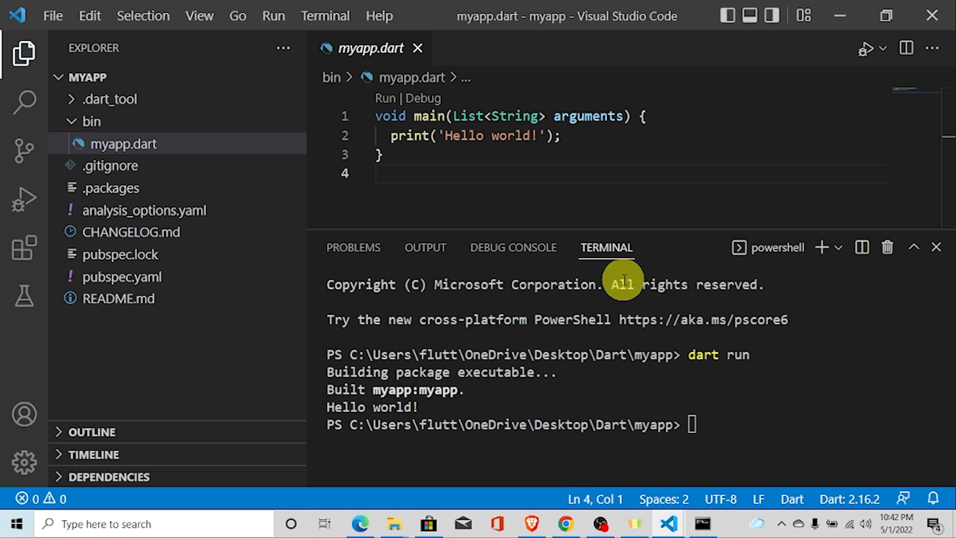
pyautogui.moveTo(549, 203)
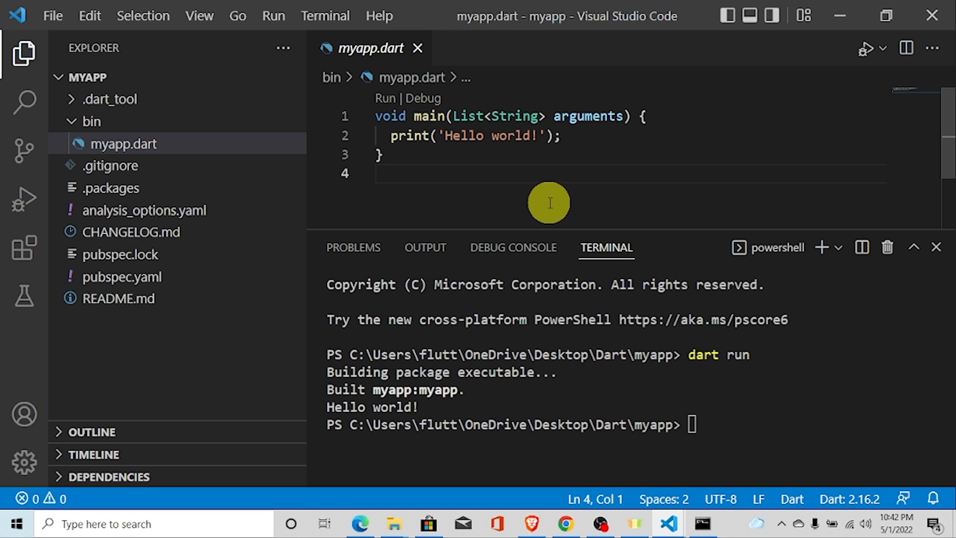
pyautogui.moveTo(431, 174)
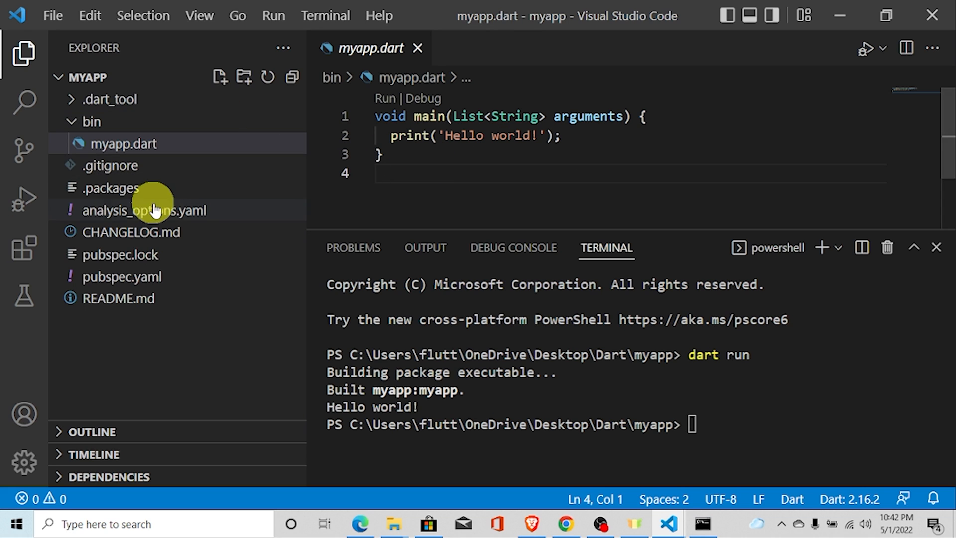
pyautogui.moveTo(180, 287)
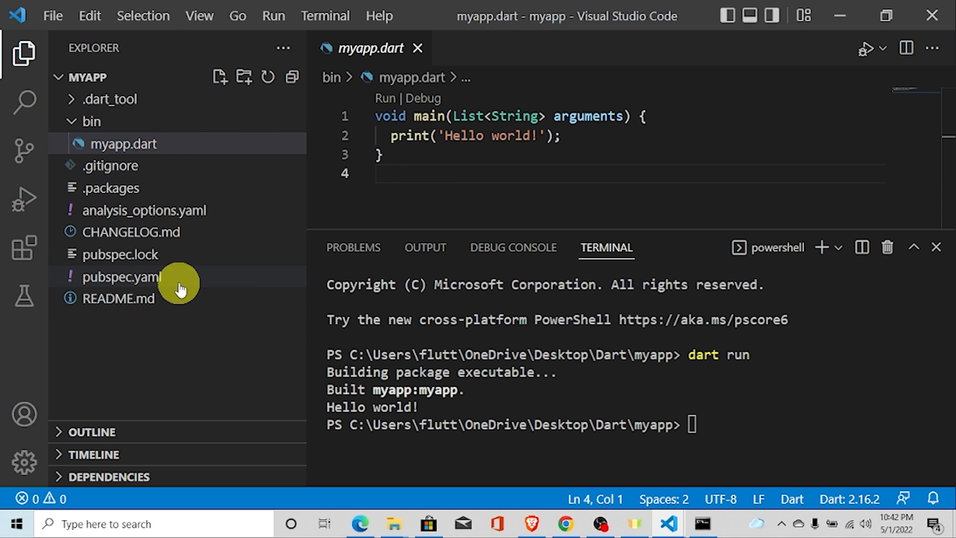
pyautogui.moveTo(572, 17)
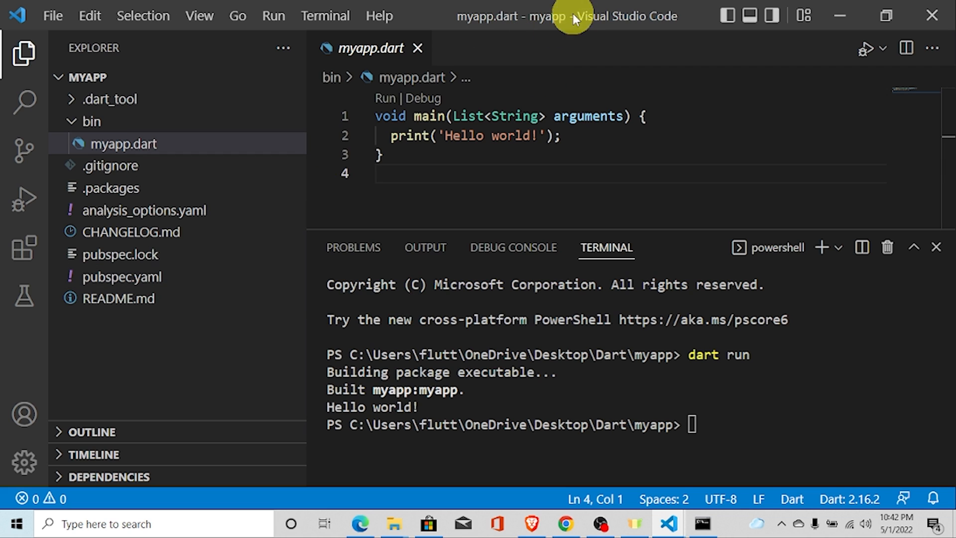
pyautogui.moveTo(524, 106)
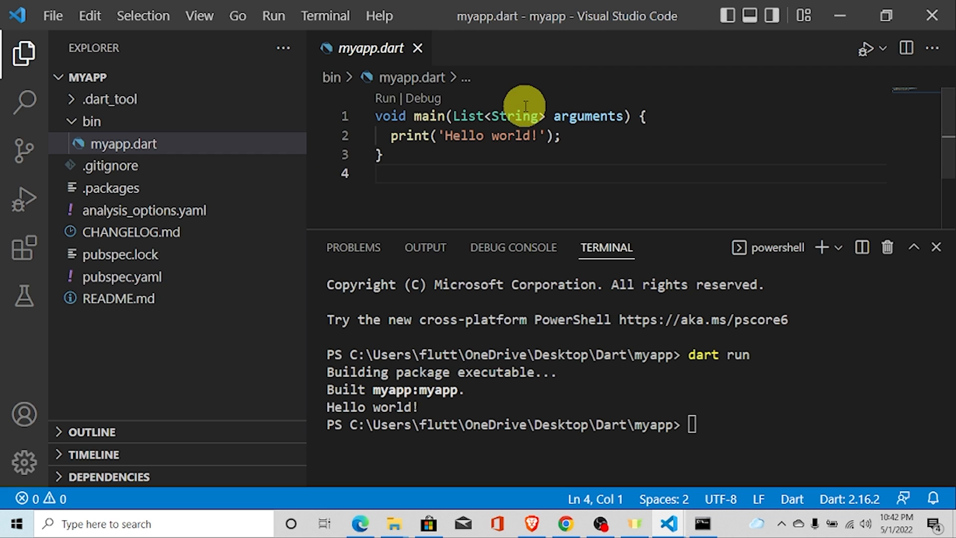
pyautogui.moveTo(659, 169)
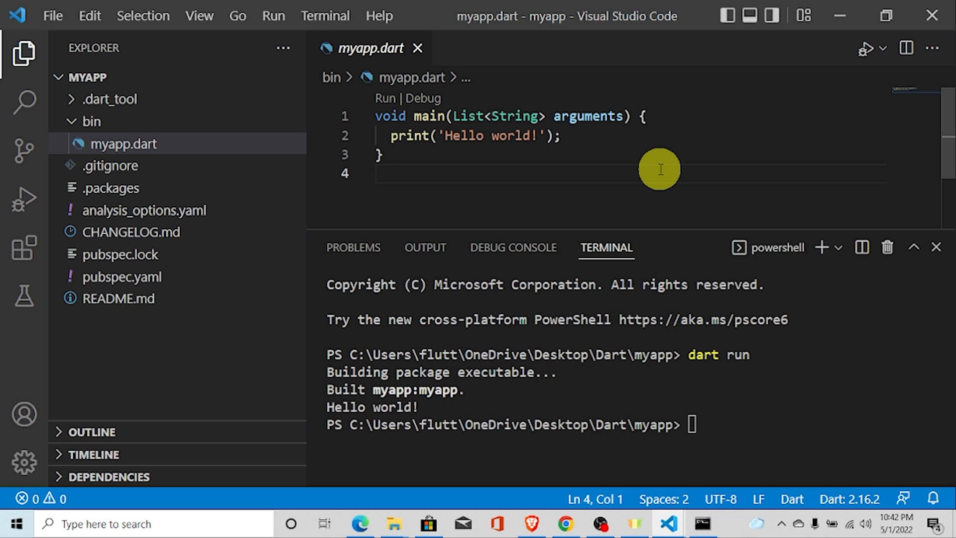